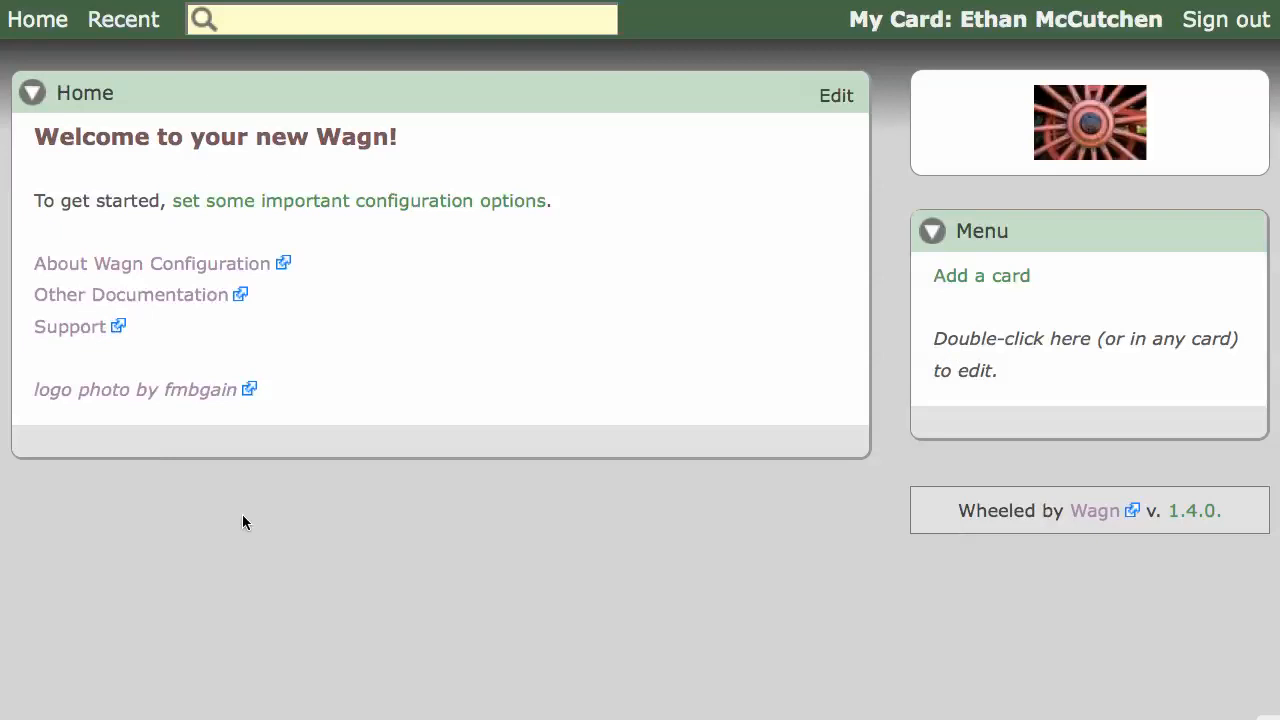
mouse_move(967, 130)
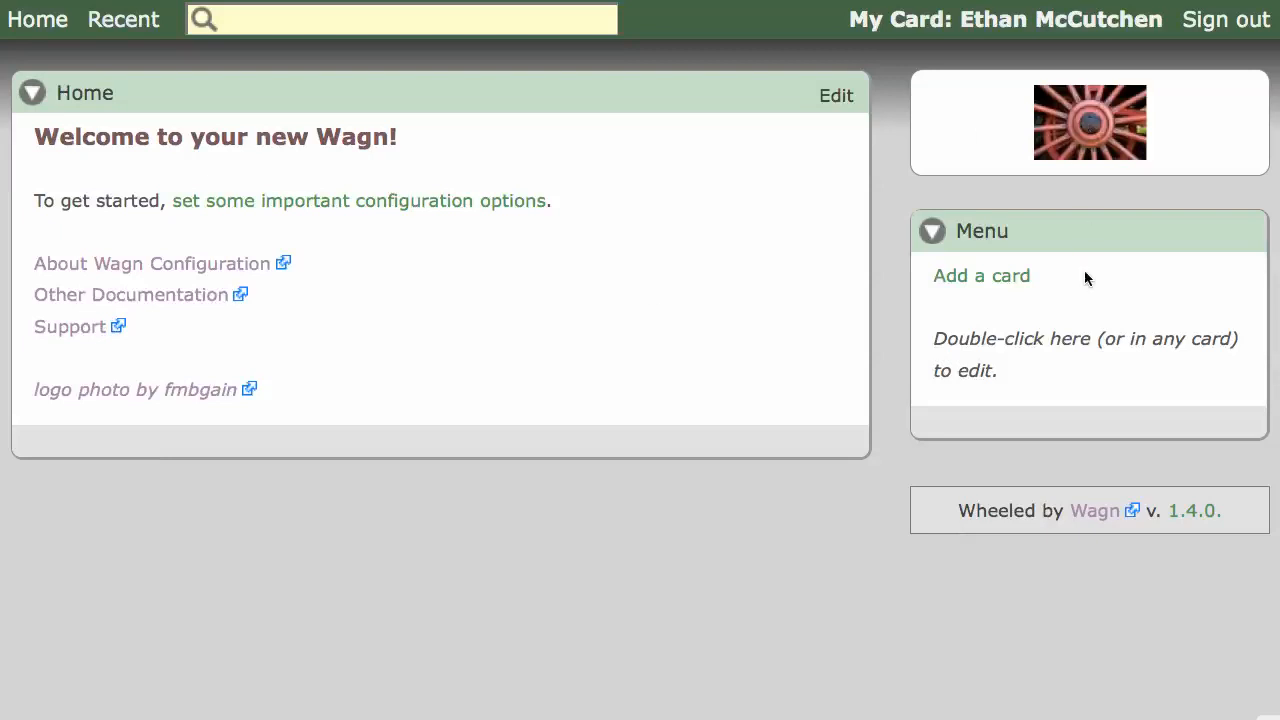
mouse_move(705, 231)
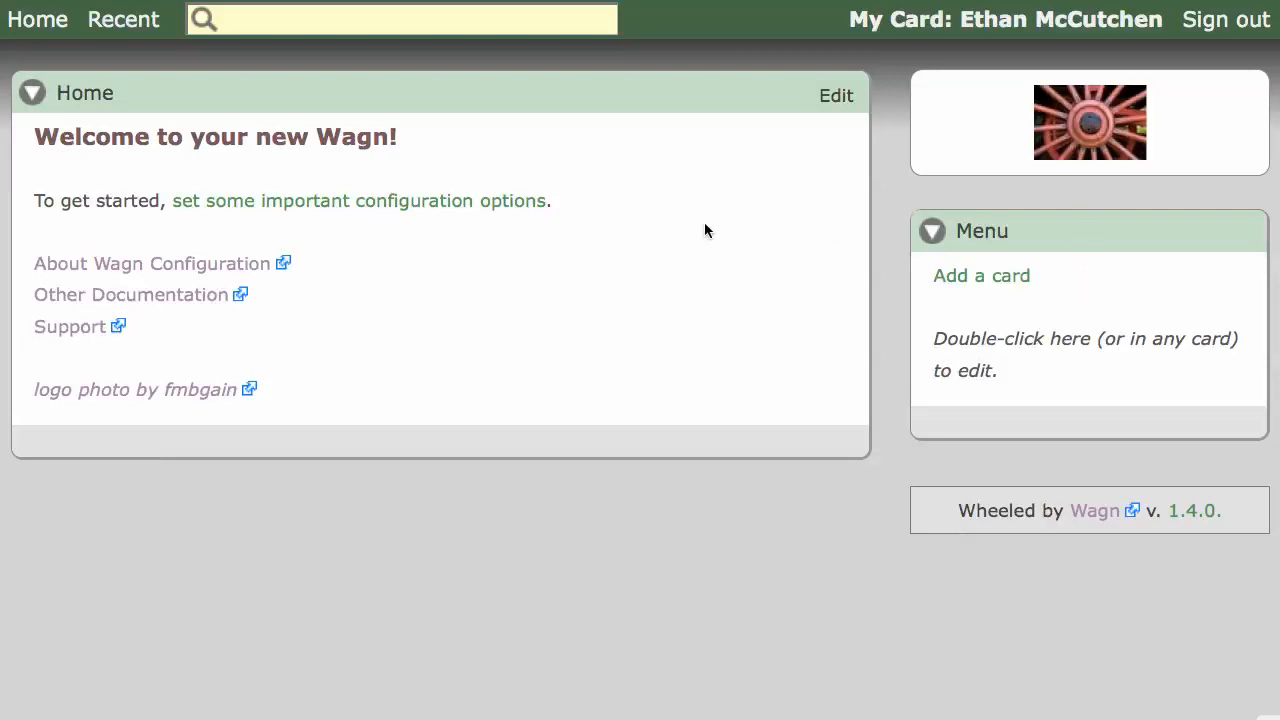
mouse_move(870, 313)
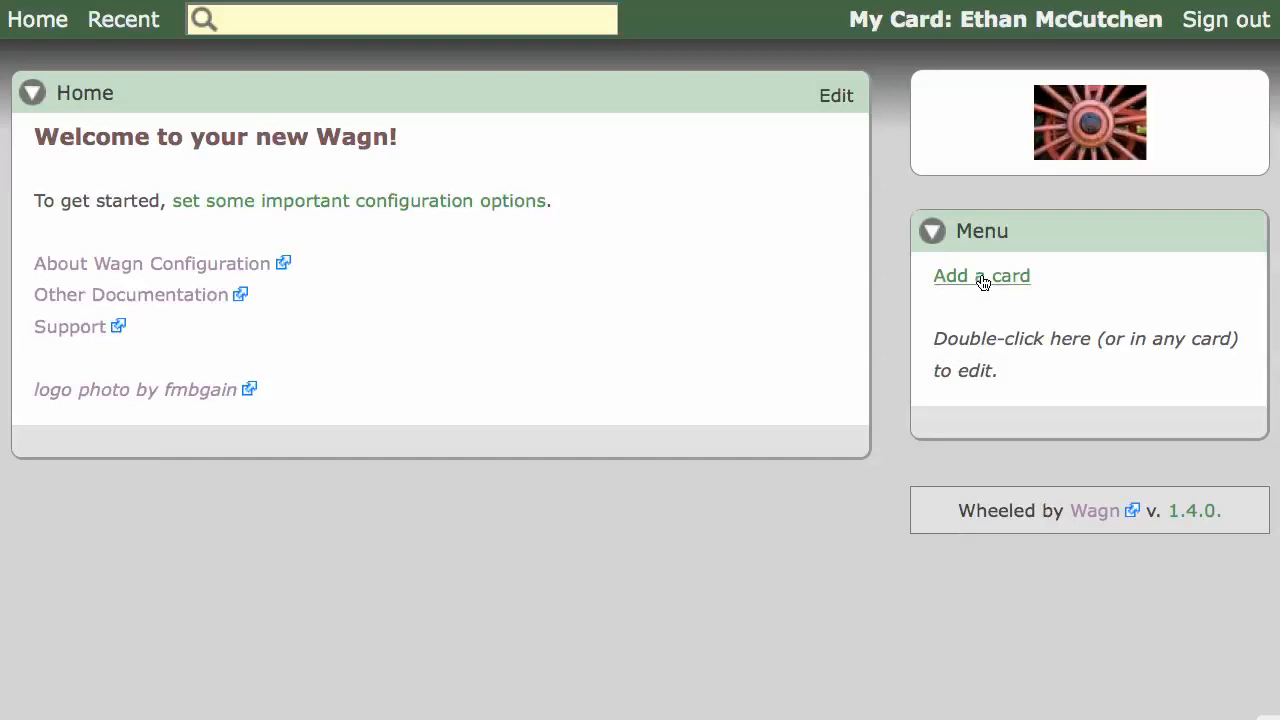
Start a new card named 'how to fix the printer' with the intro 'It's easy'.
left_click(981, 275)
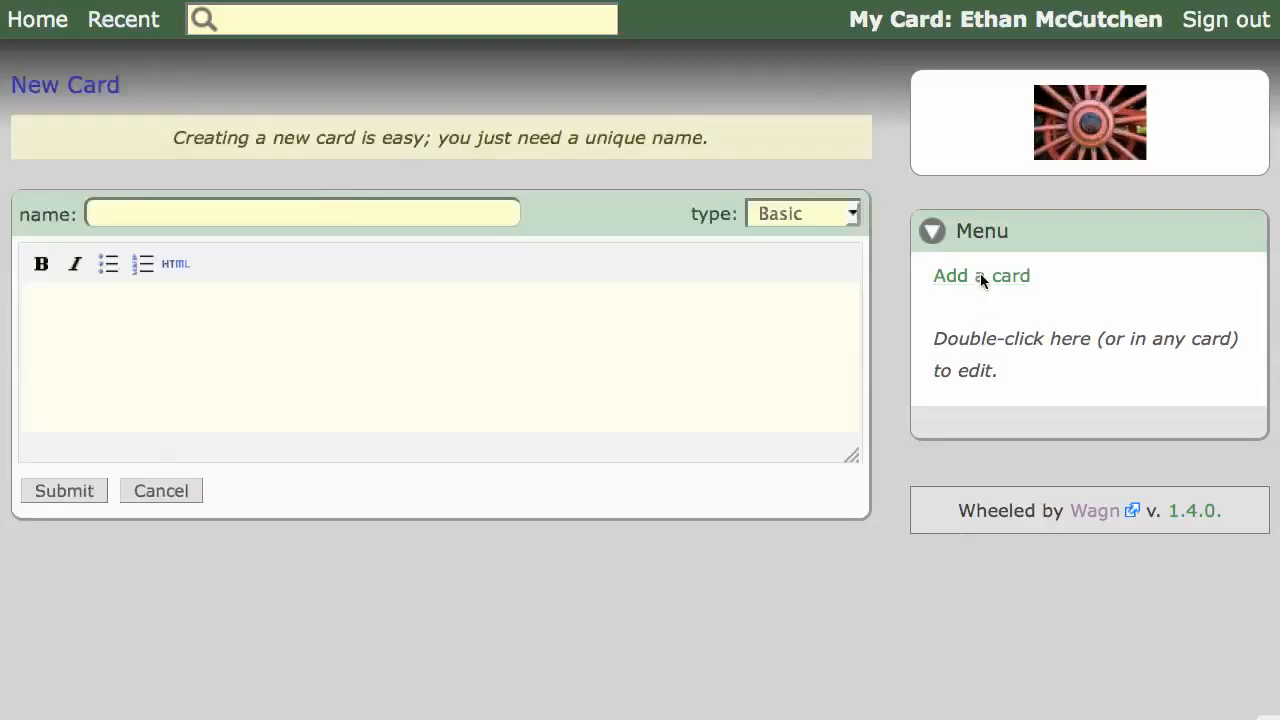
mouse_move(474, 218)
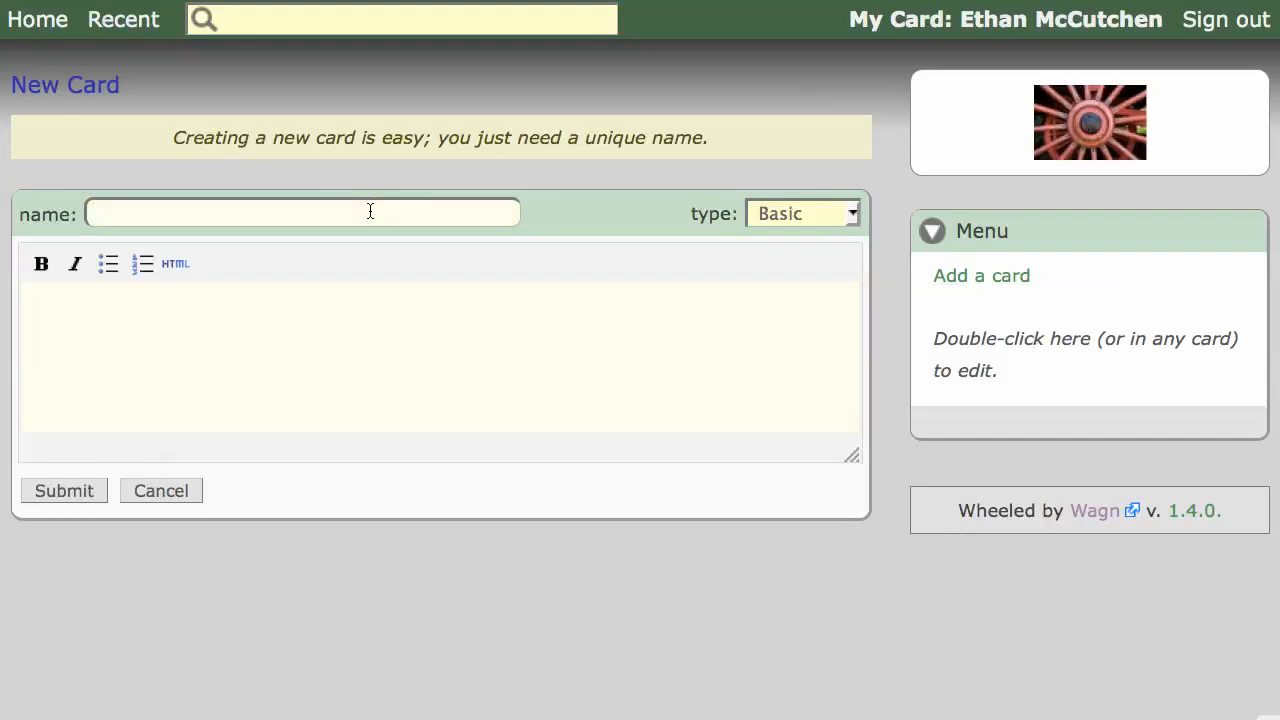
type("how to f")
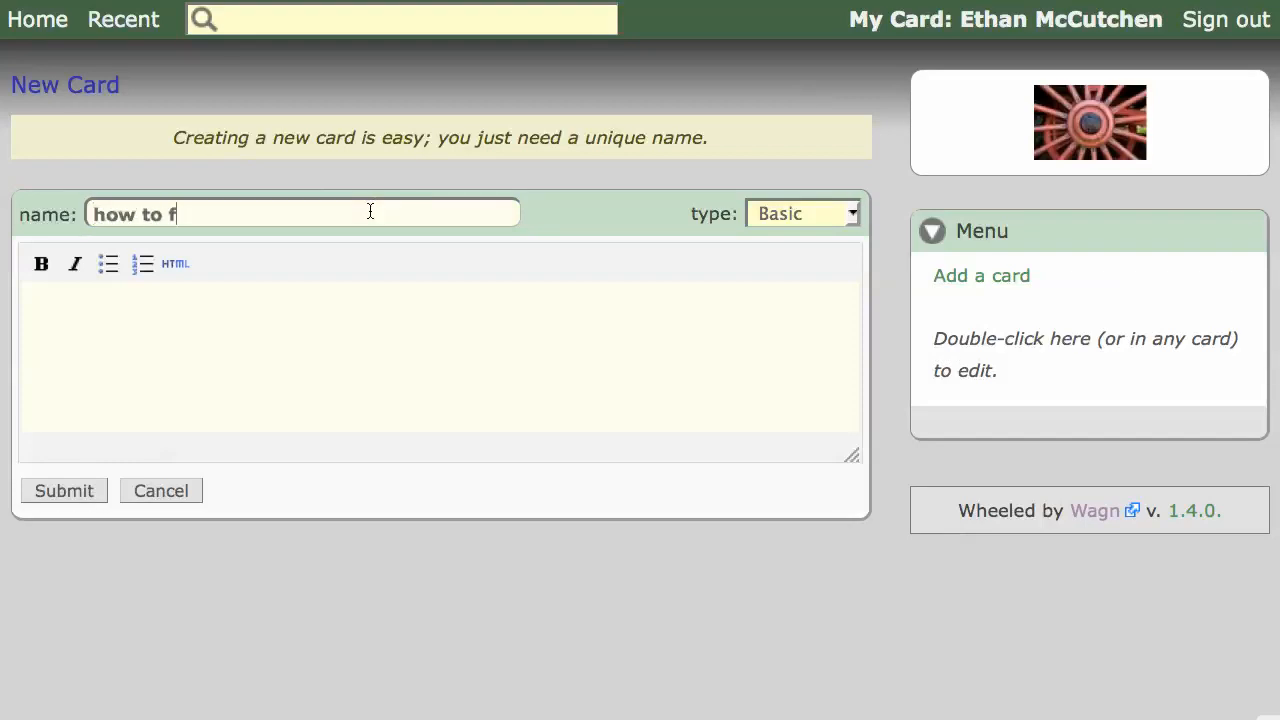
type("ix the printer")
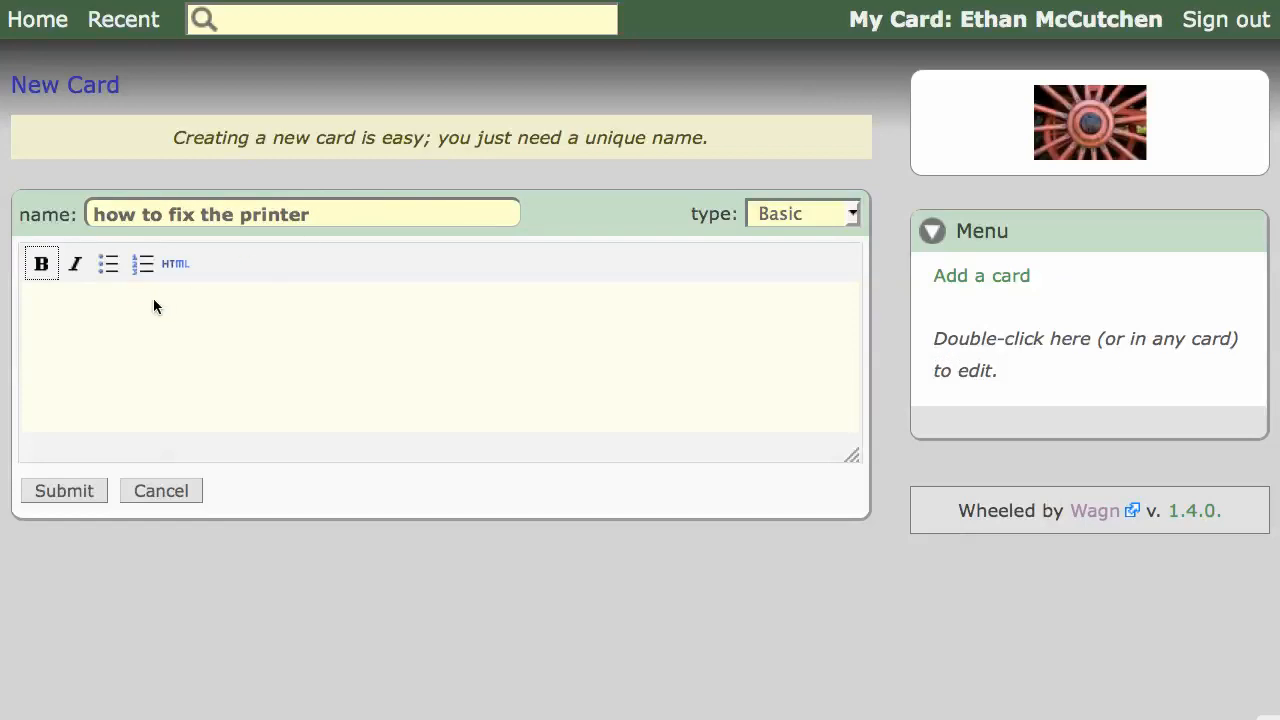
type("It's eas")
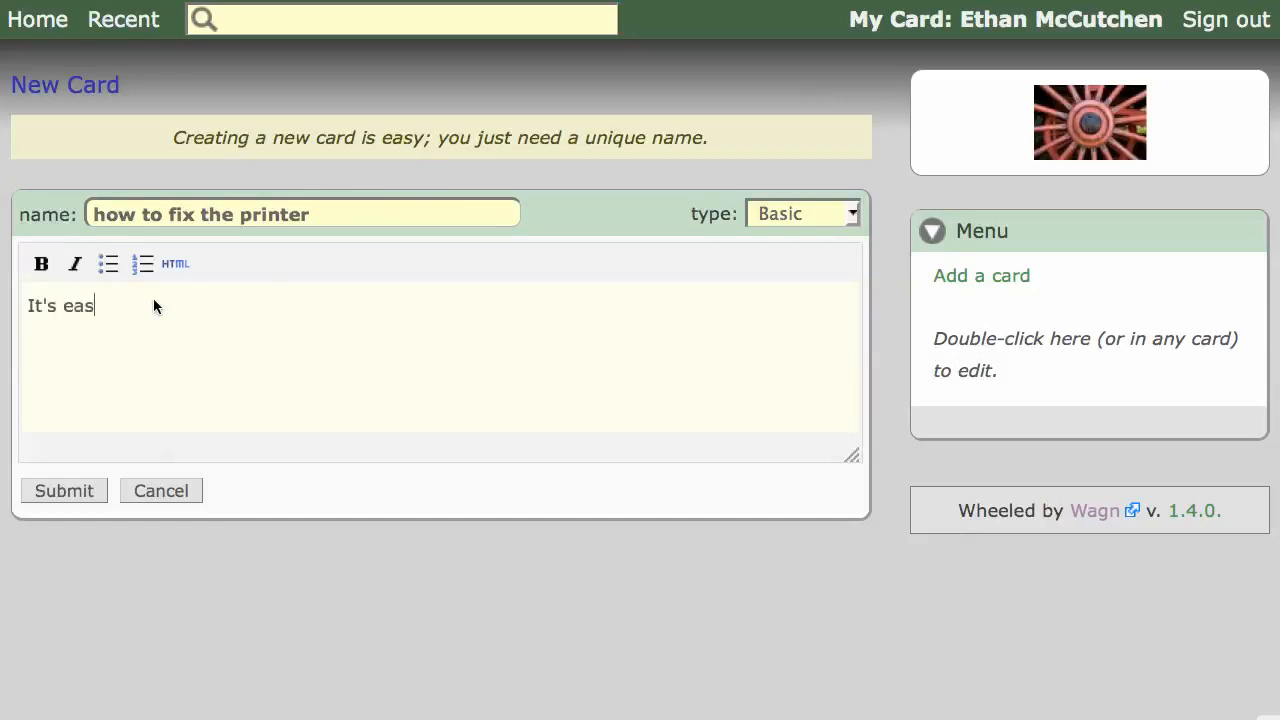
type("y")
type("Check that:")
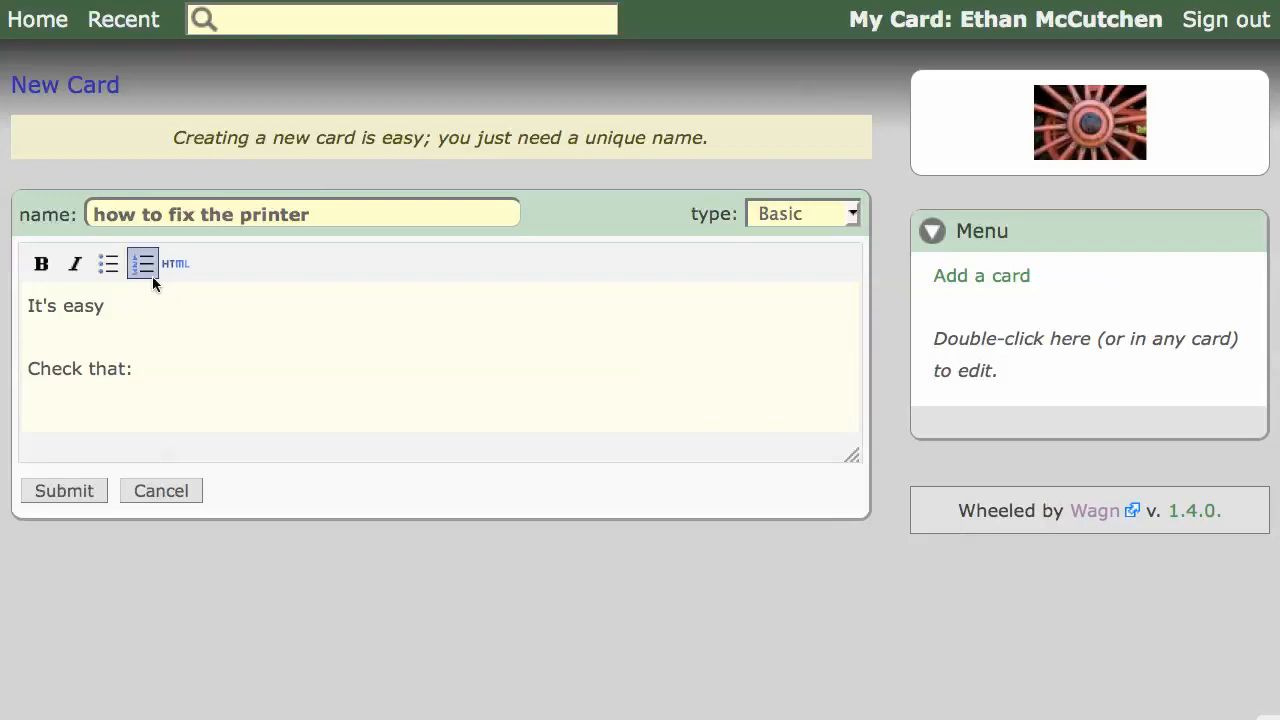
Add bulleted checks 'there's enought' paper and 'nothing's jammed', then submit the card.
left_click(108, 263)
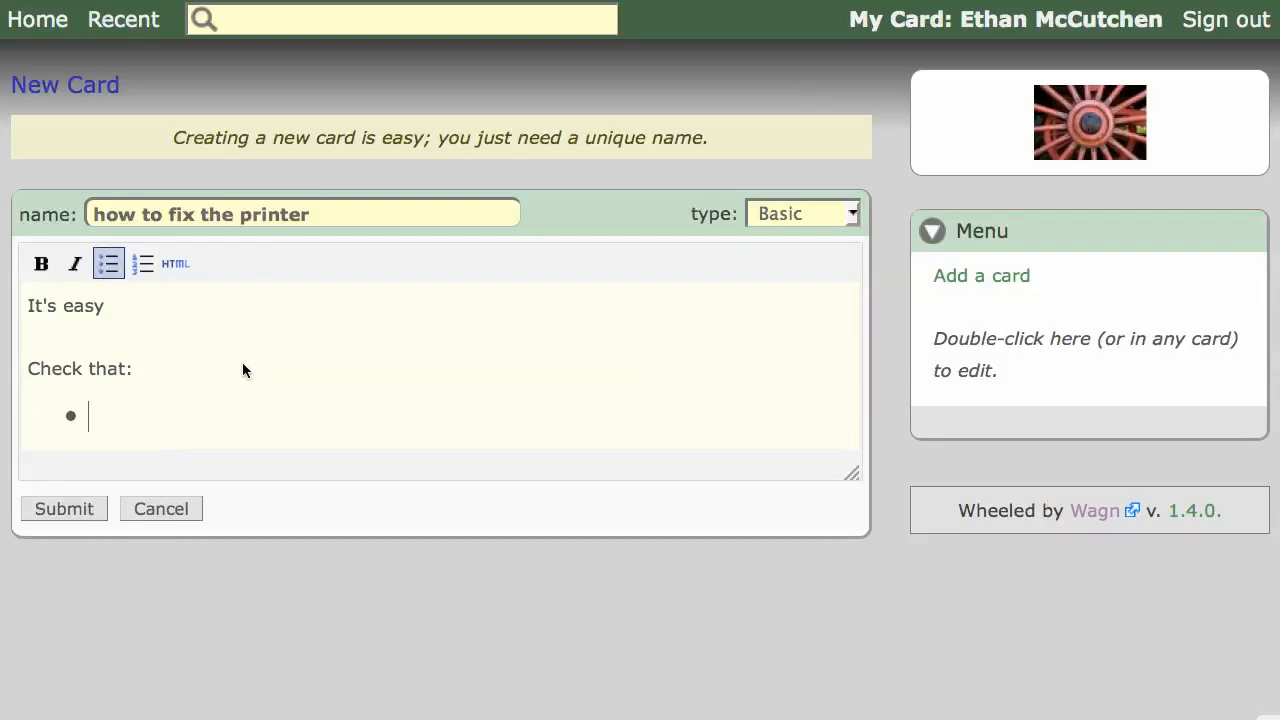
type("there's enought")
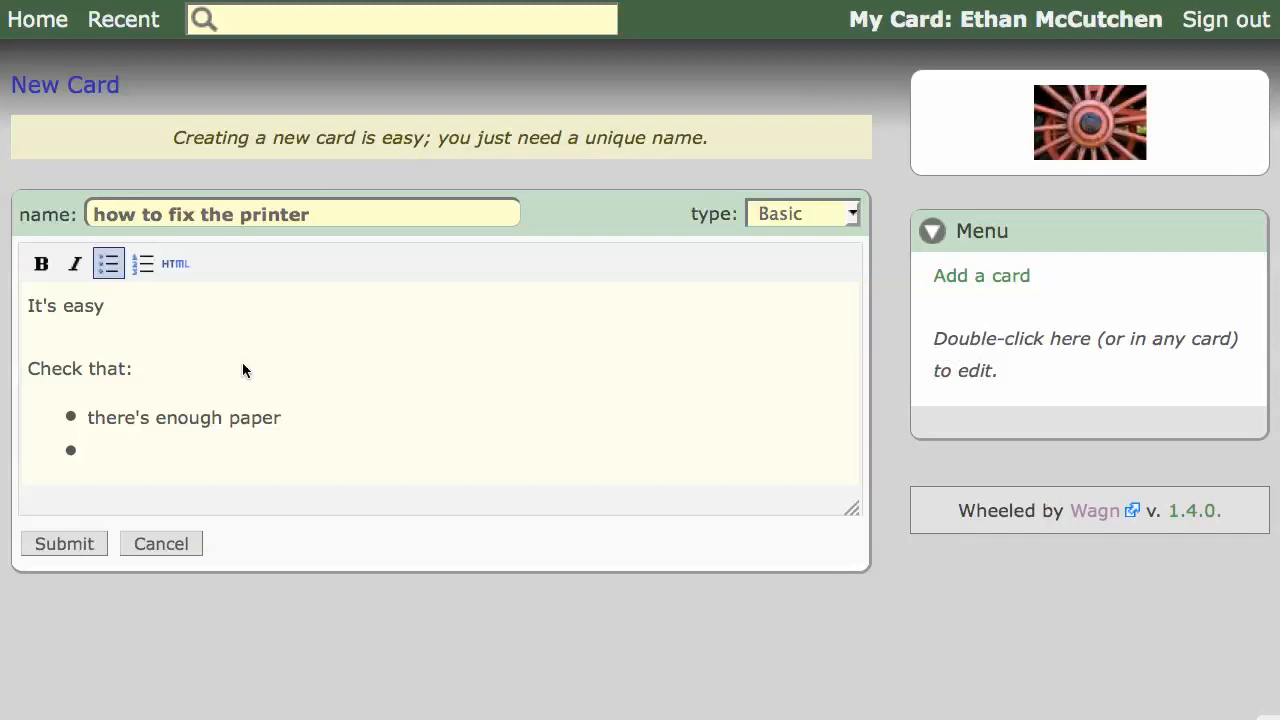
type("nothing's ja")
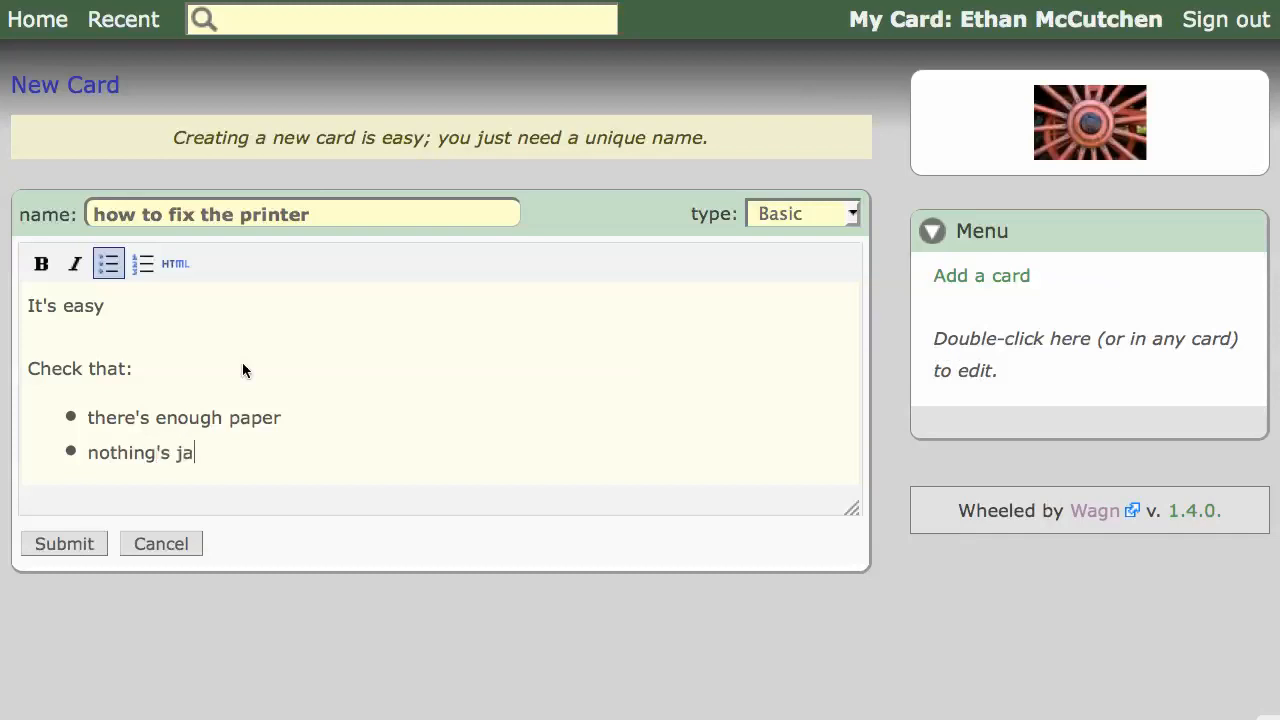
type("mmed")
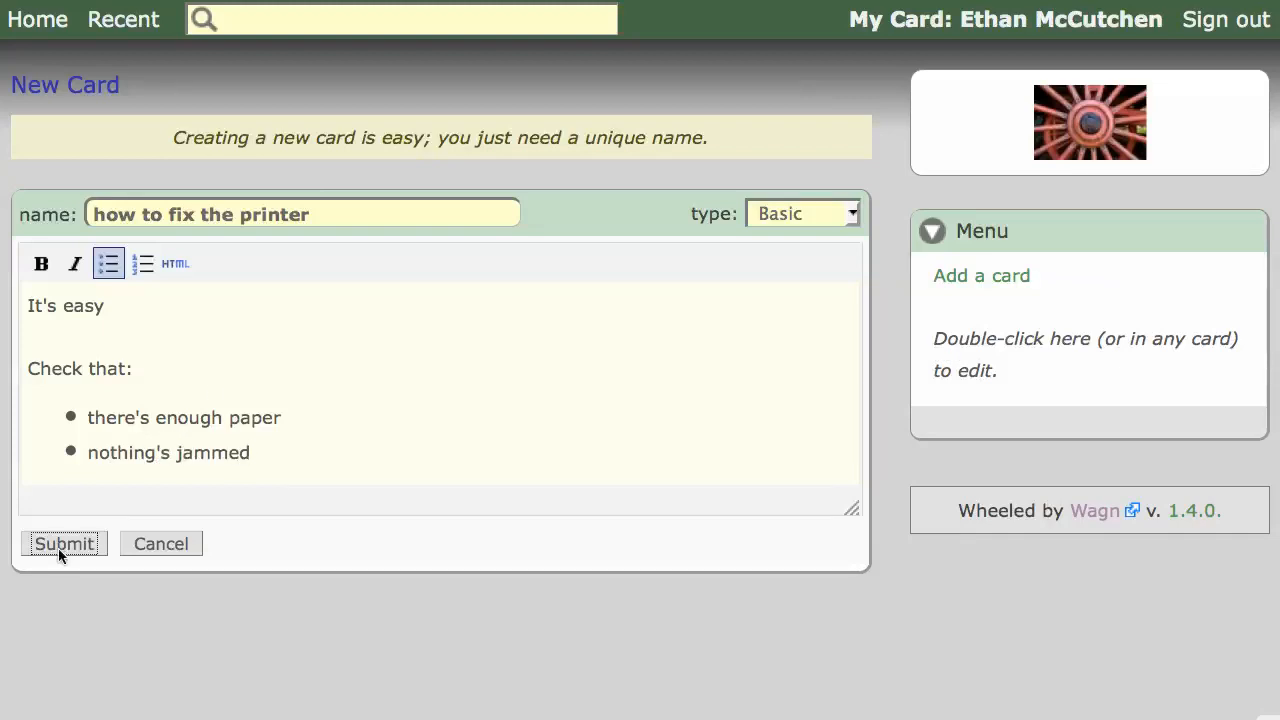
left_click(63, 543)
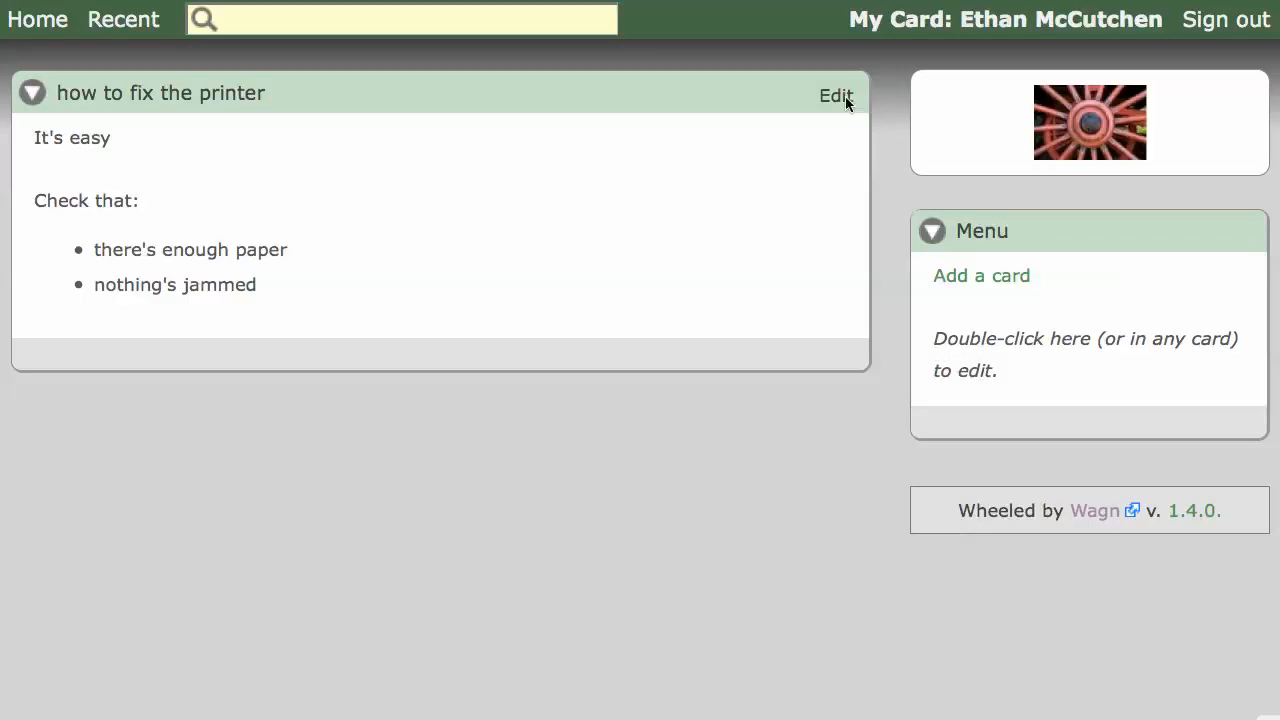
Add 'it's plugged in' and 'toner's ok' bullets to the printer card's checklist.
left_click(836, 95)
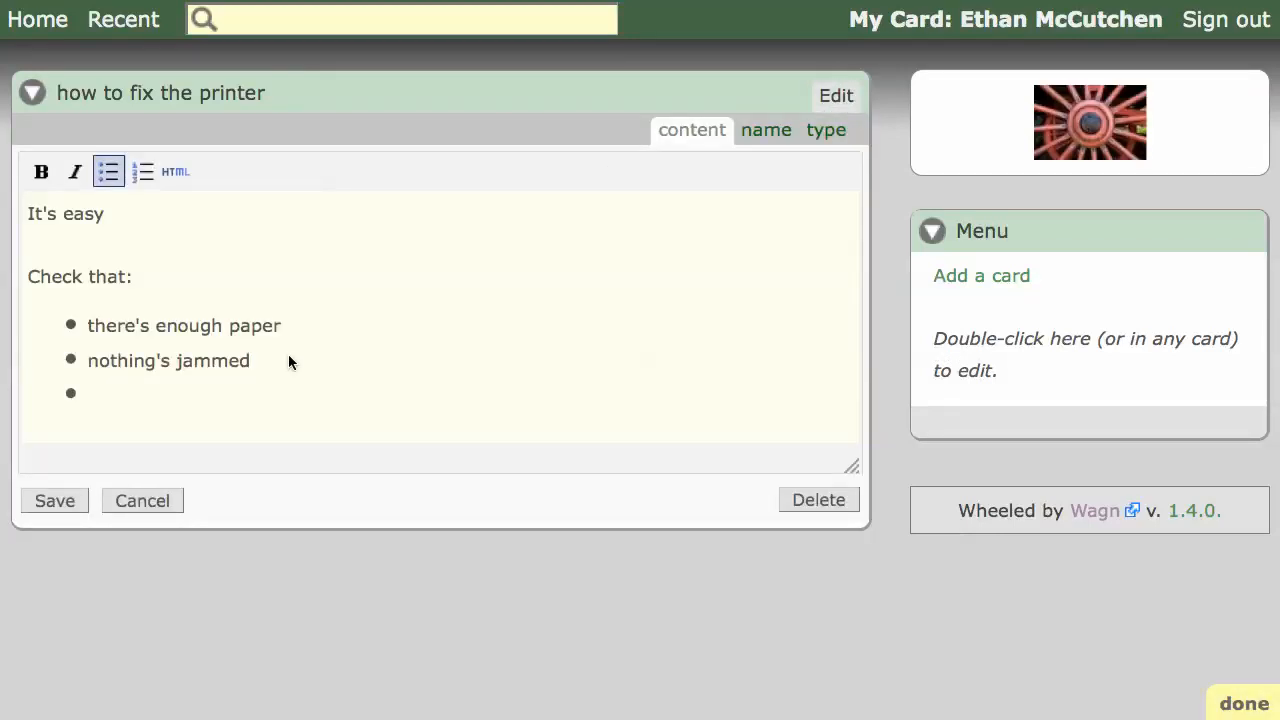
type("it's plugg")
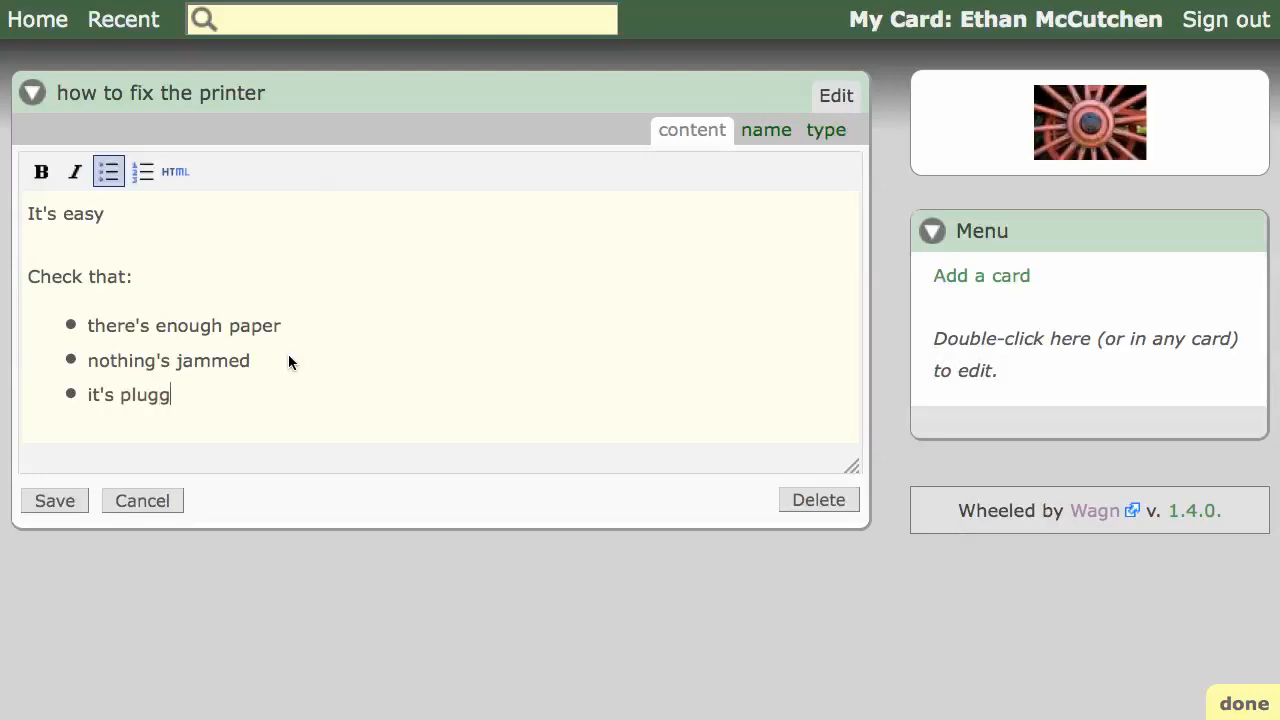
left_click(54, 500)
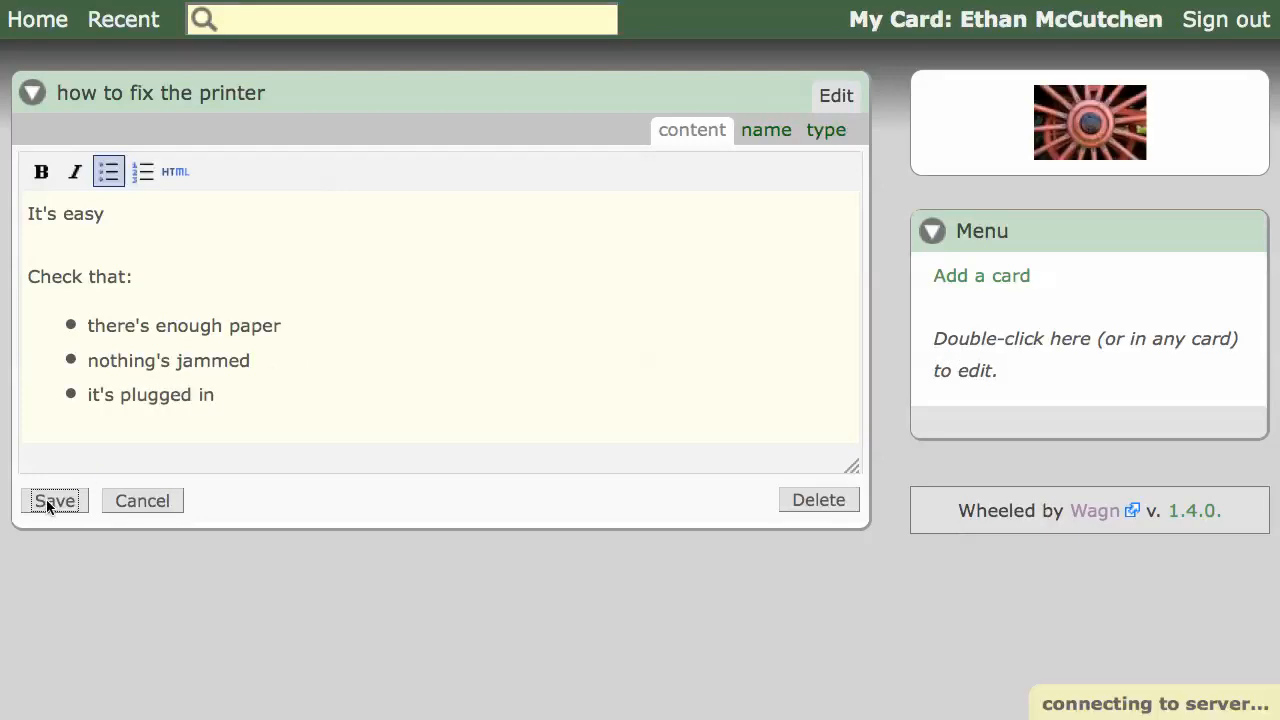
left_click(54, 500)
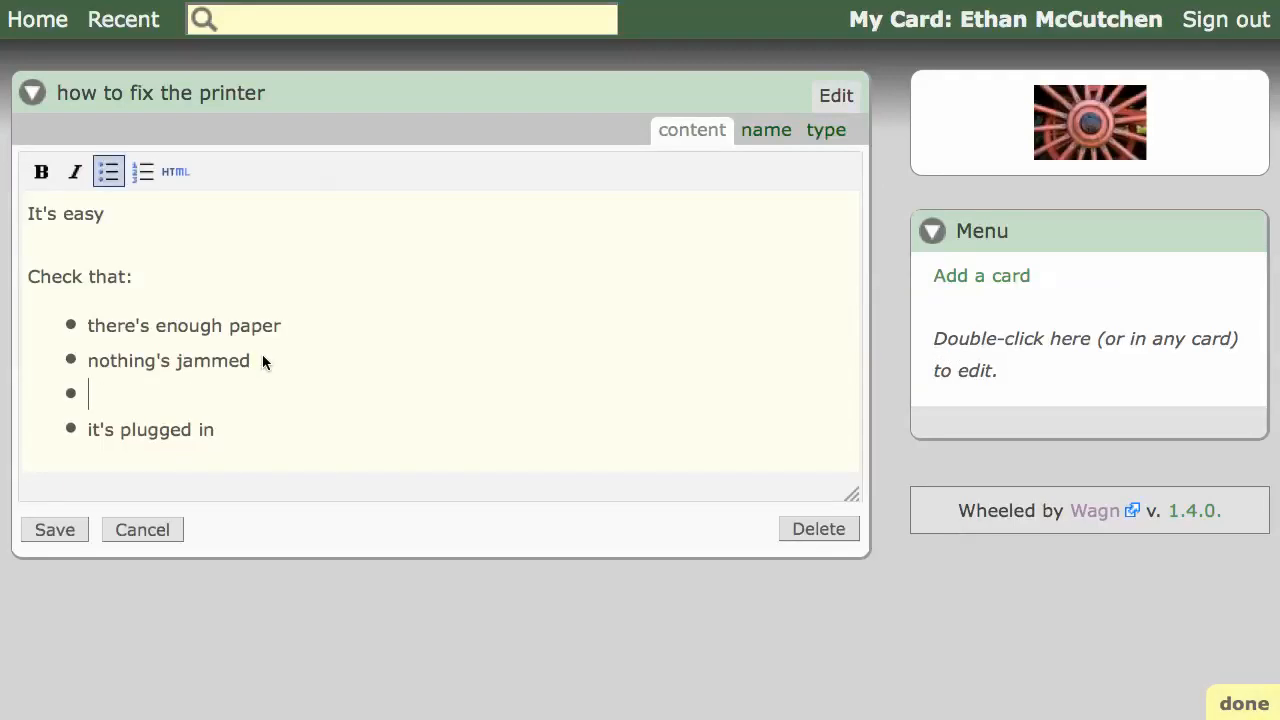
type("toner's ok")
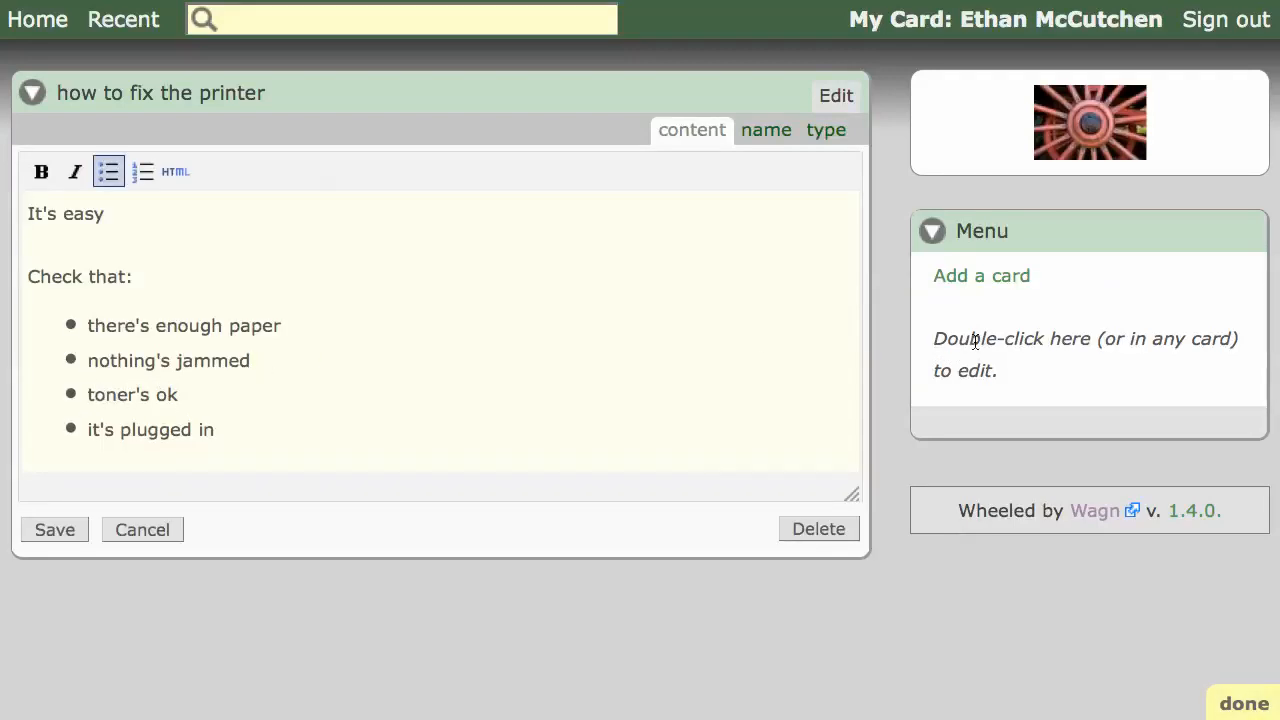
Turn the Menu card's text into a bulleted list containing wagn.org and save it.
double_click(981, 275)
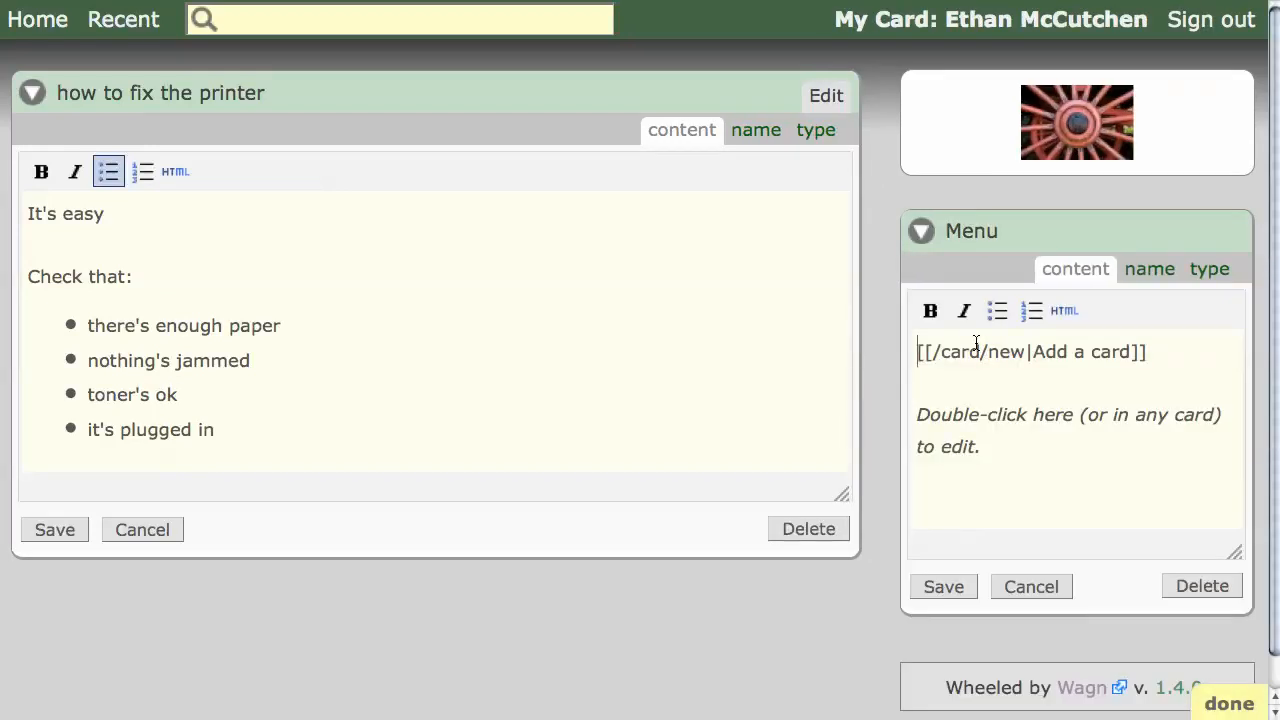
double_click(965, 446)
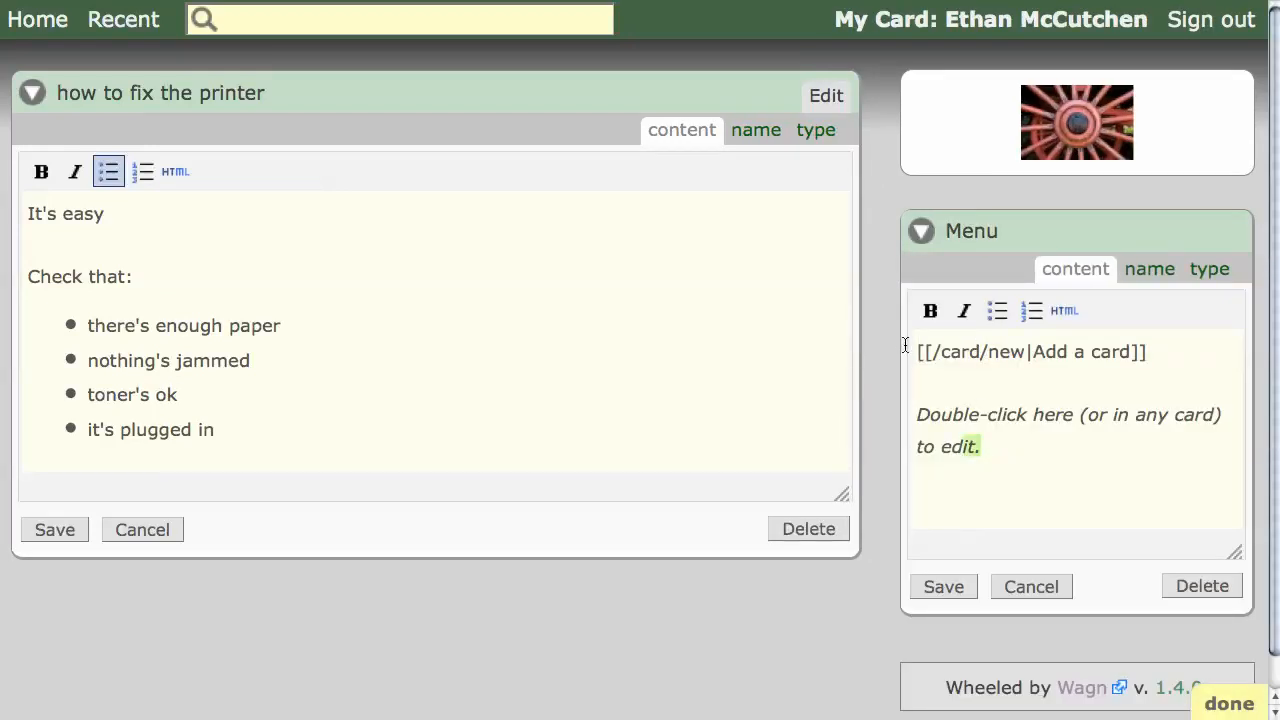
left_click(997, 310)
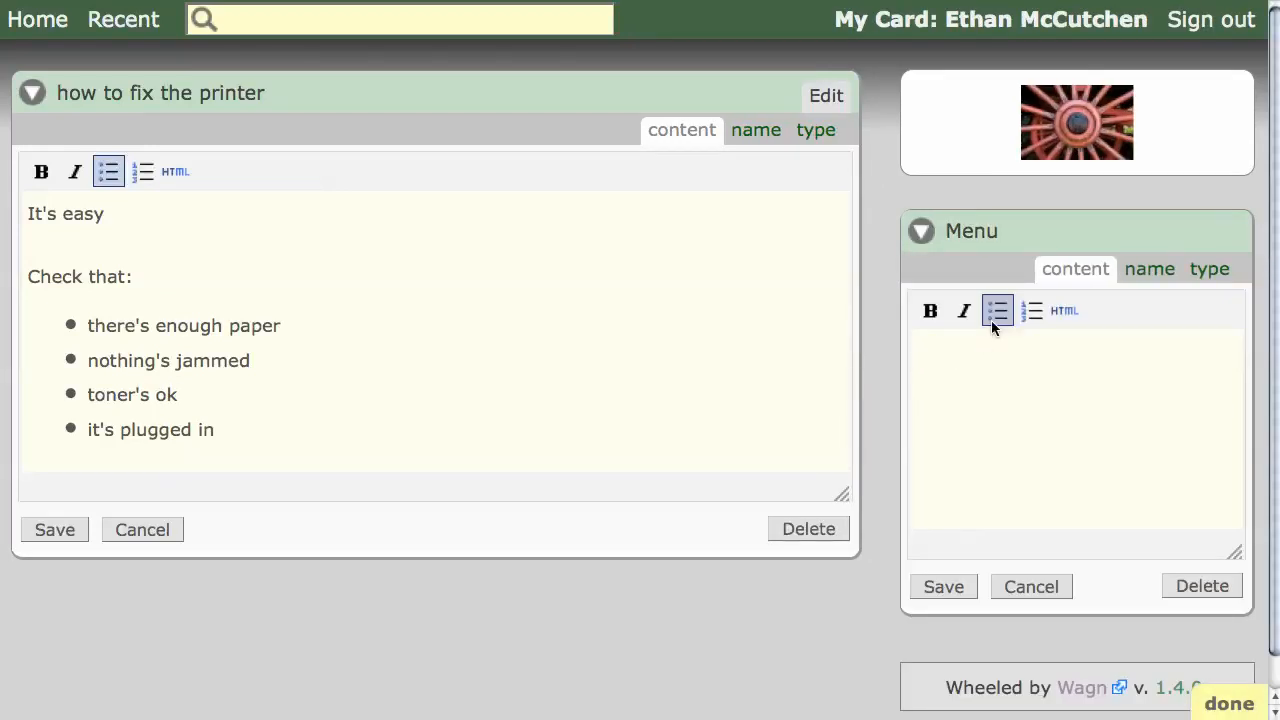
type("wagn.org")
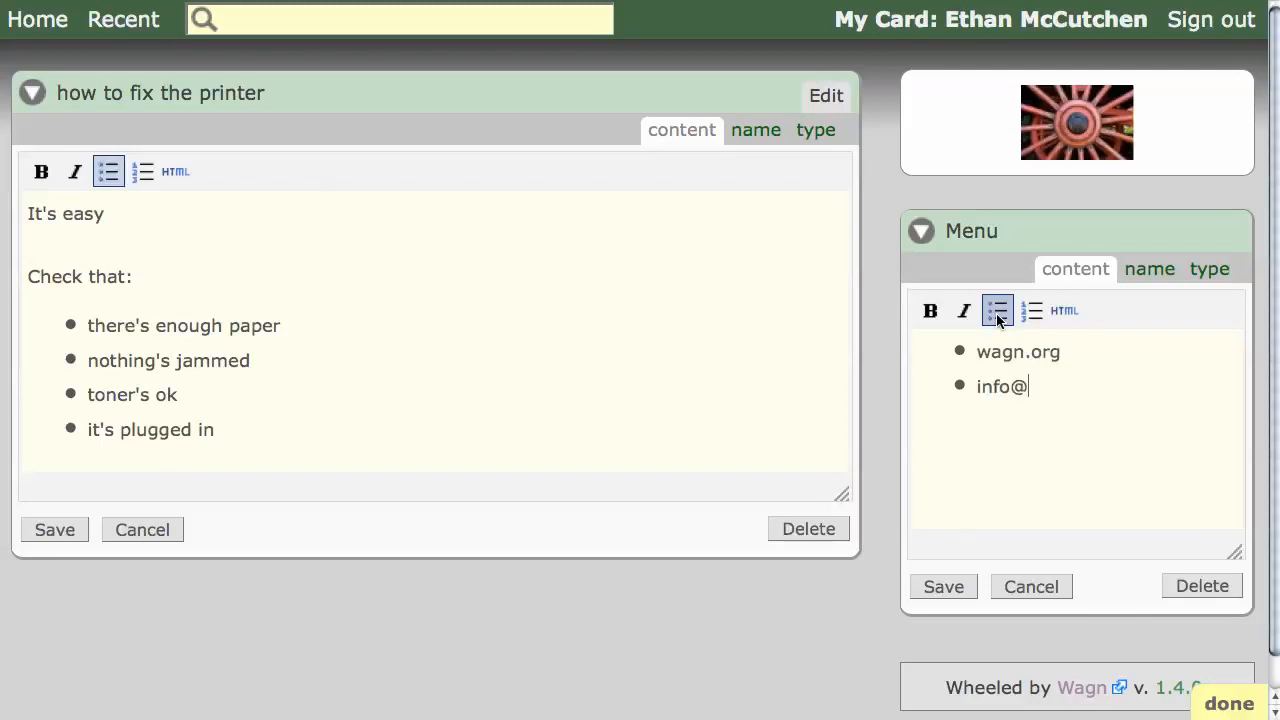
type("wagn.org")
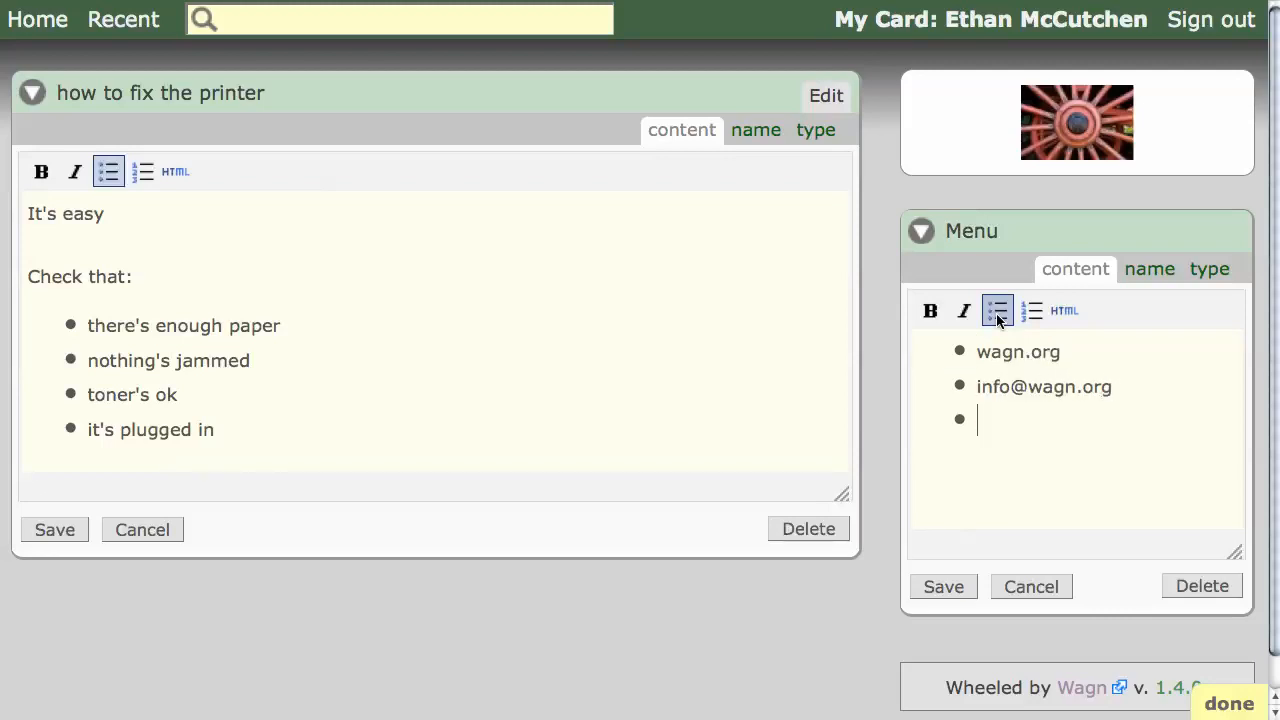
left_click(942, 586)
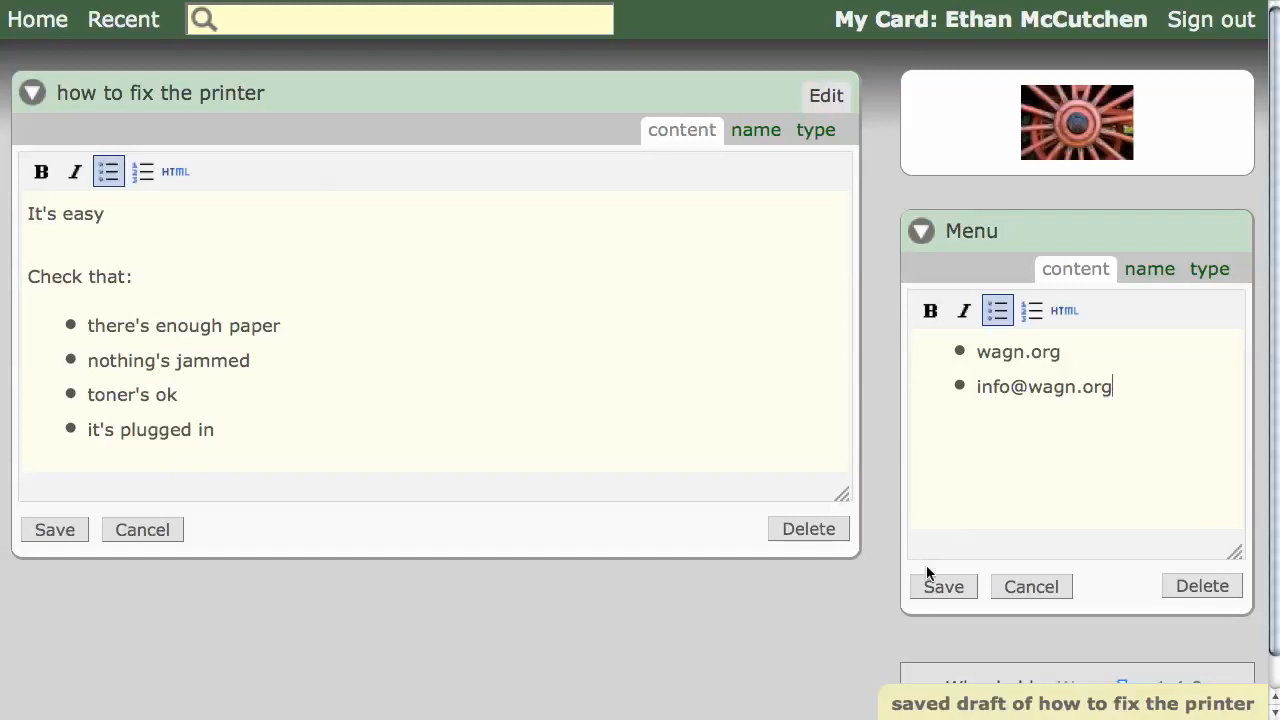
left_click(943, 586)
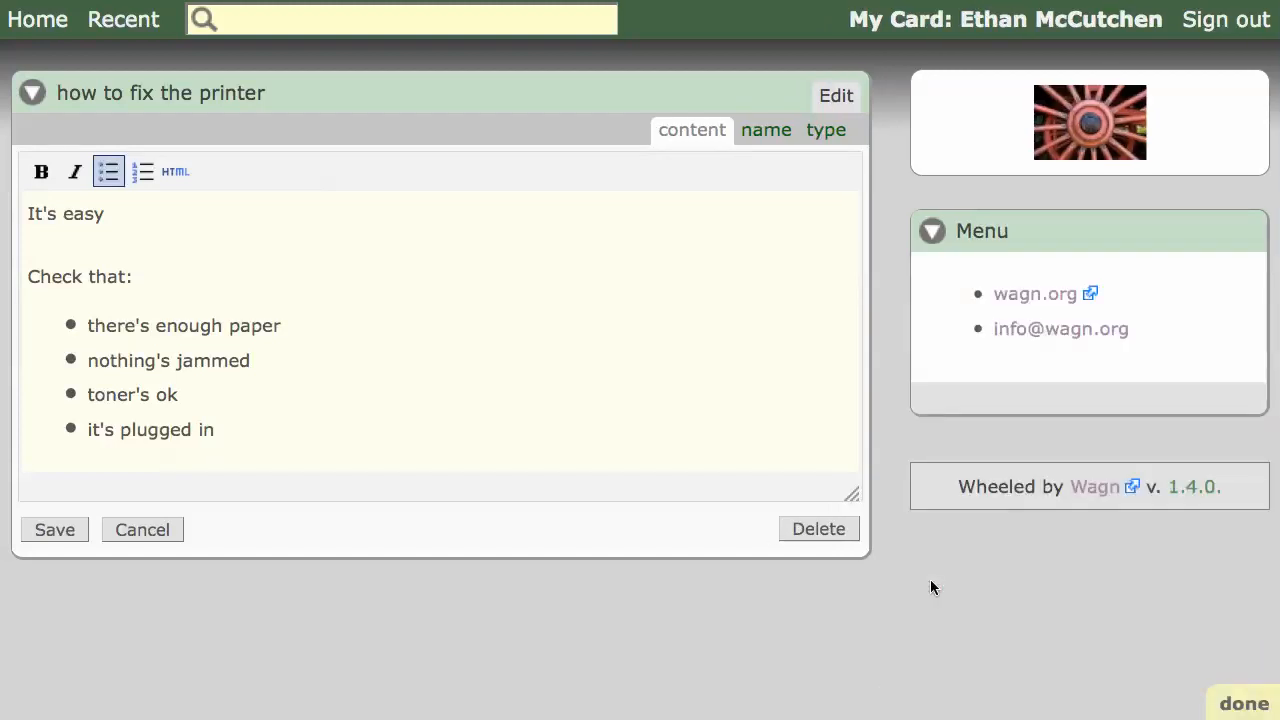
mouse_move(1053, 331)
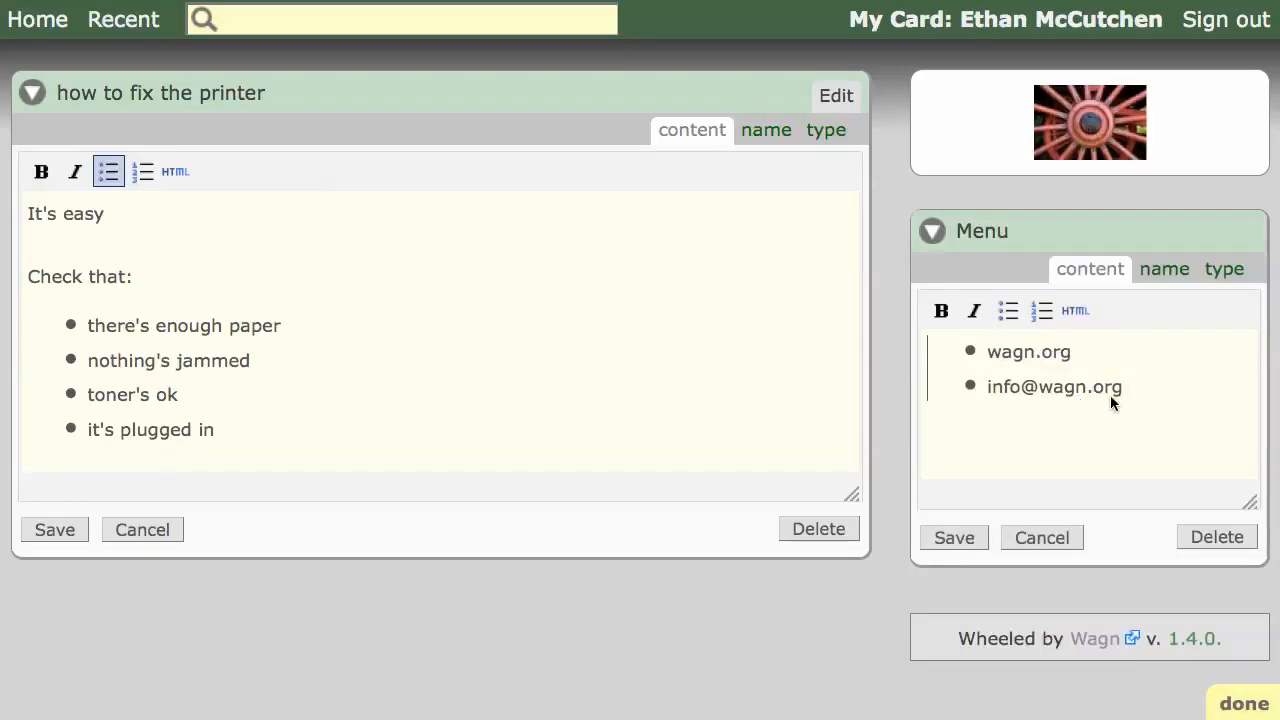
Add links [[how to fix the printer]] and [[how to fix fax]] to Menu and save.
type("[[")
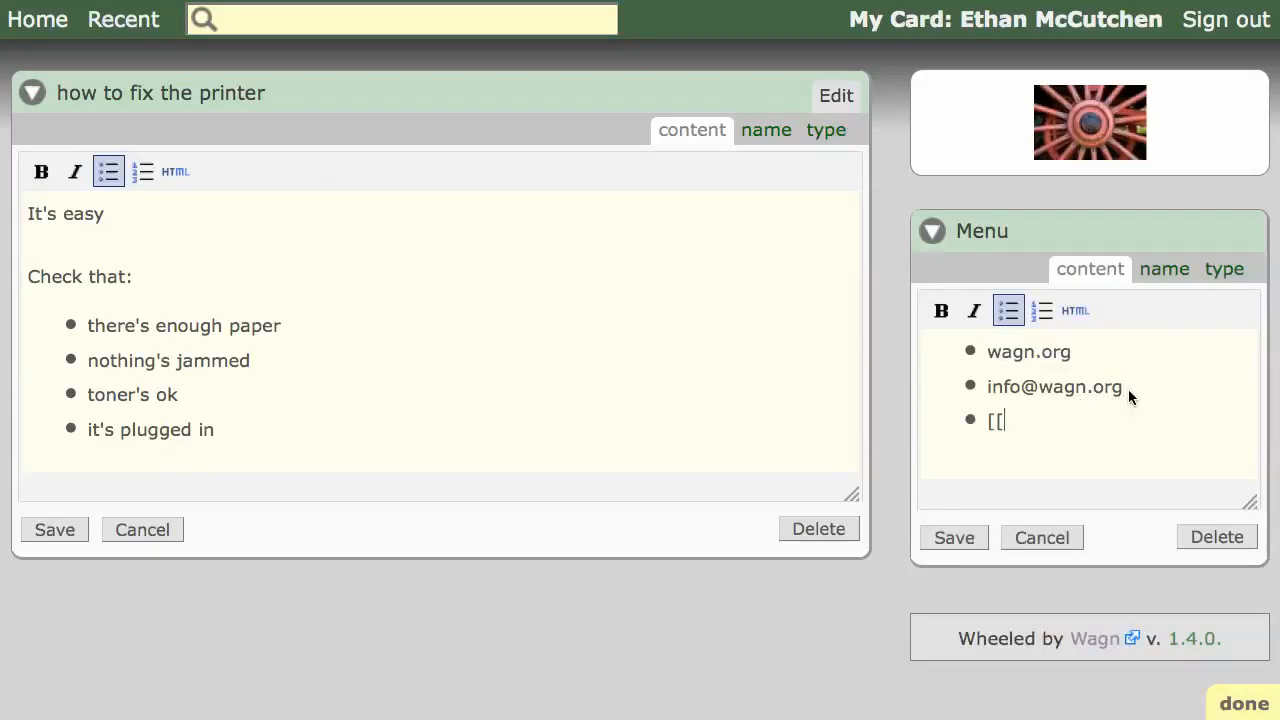
type("how to fix")
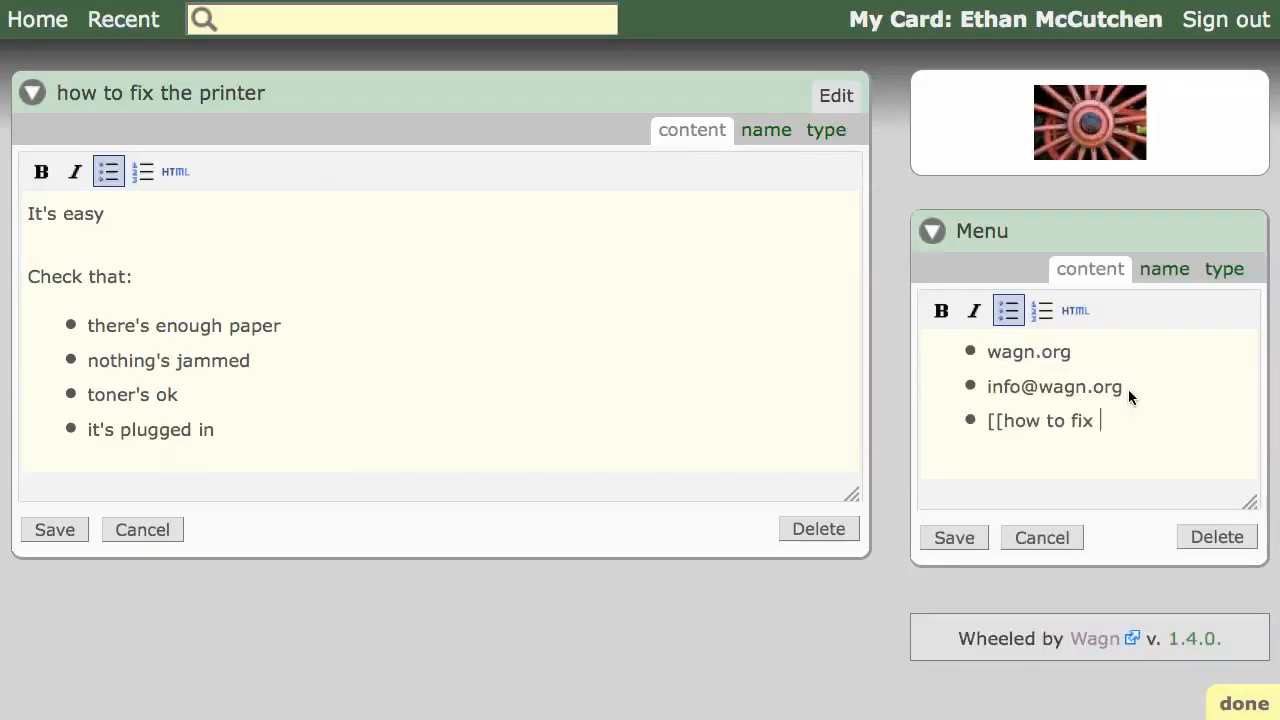
type("the printer]]")
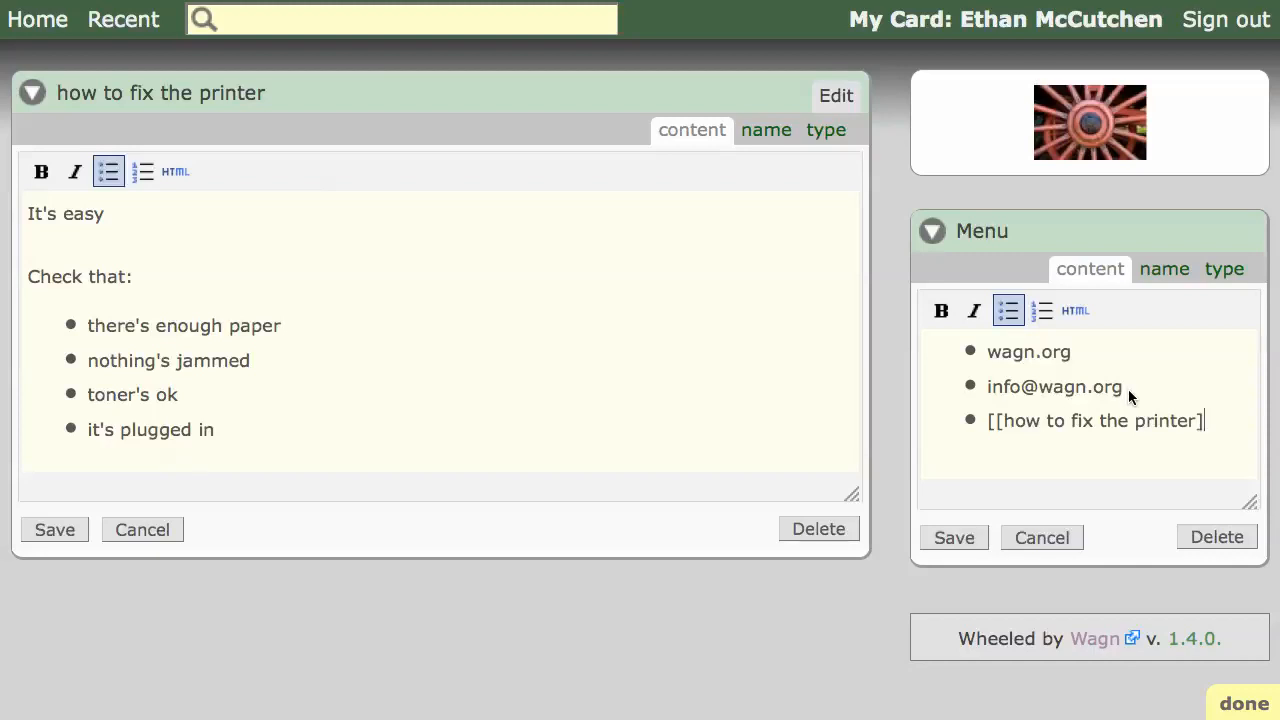
type("[[h")
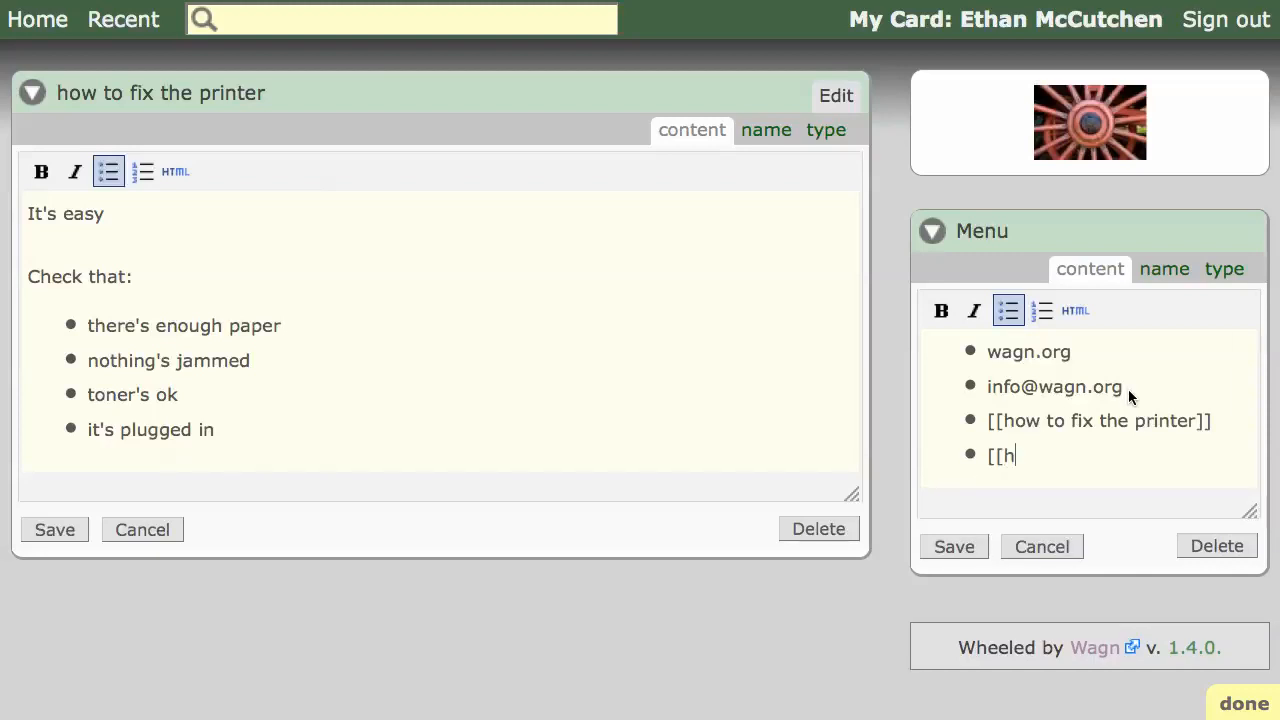
type("ow to fix")
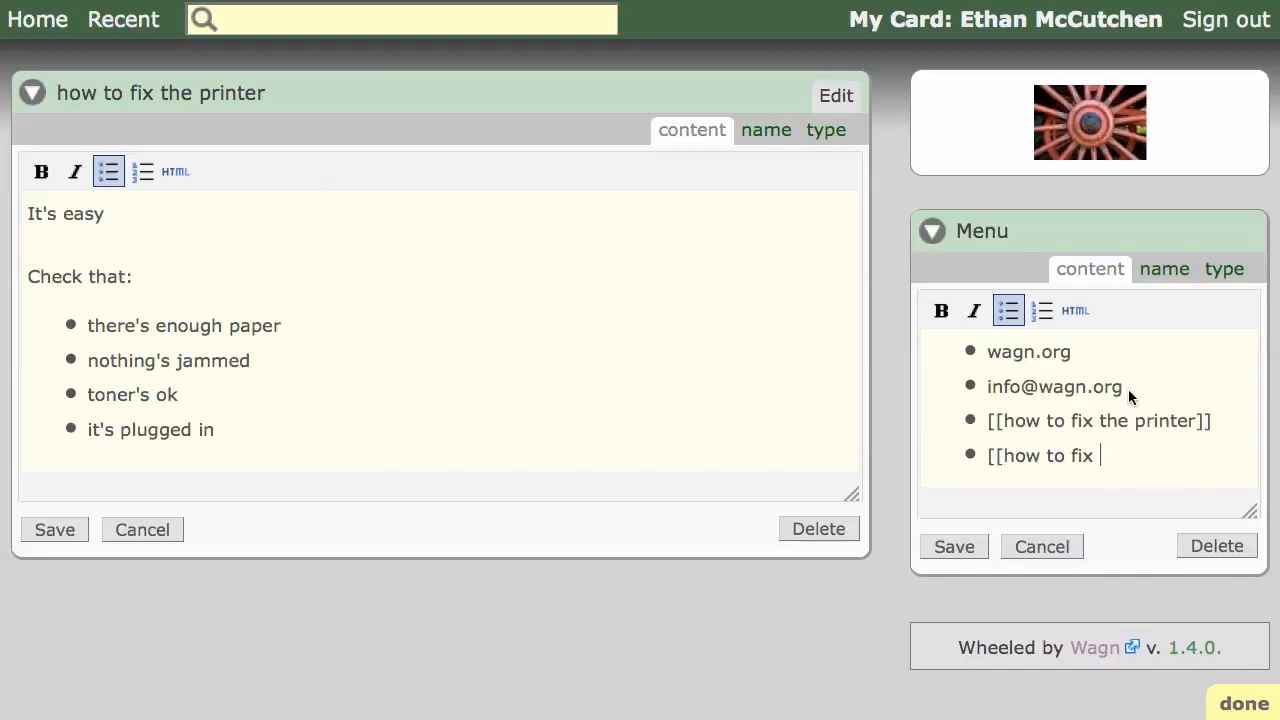
type("fax")
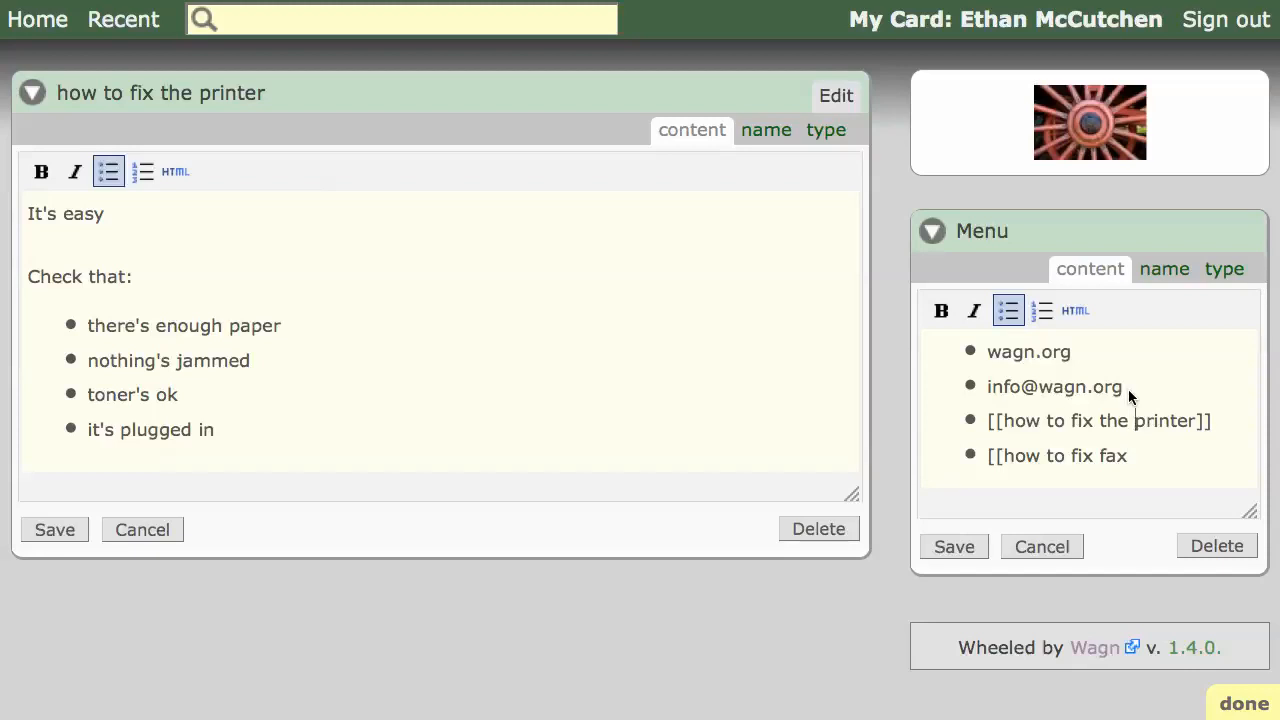
type("s")
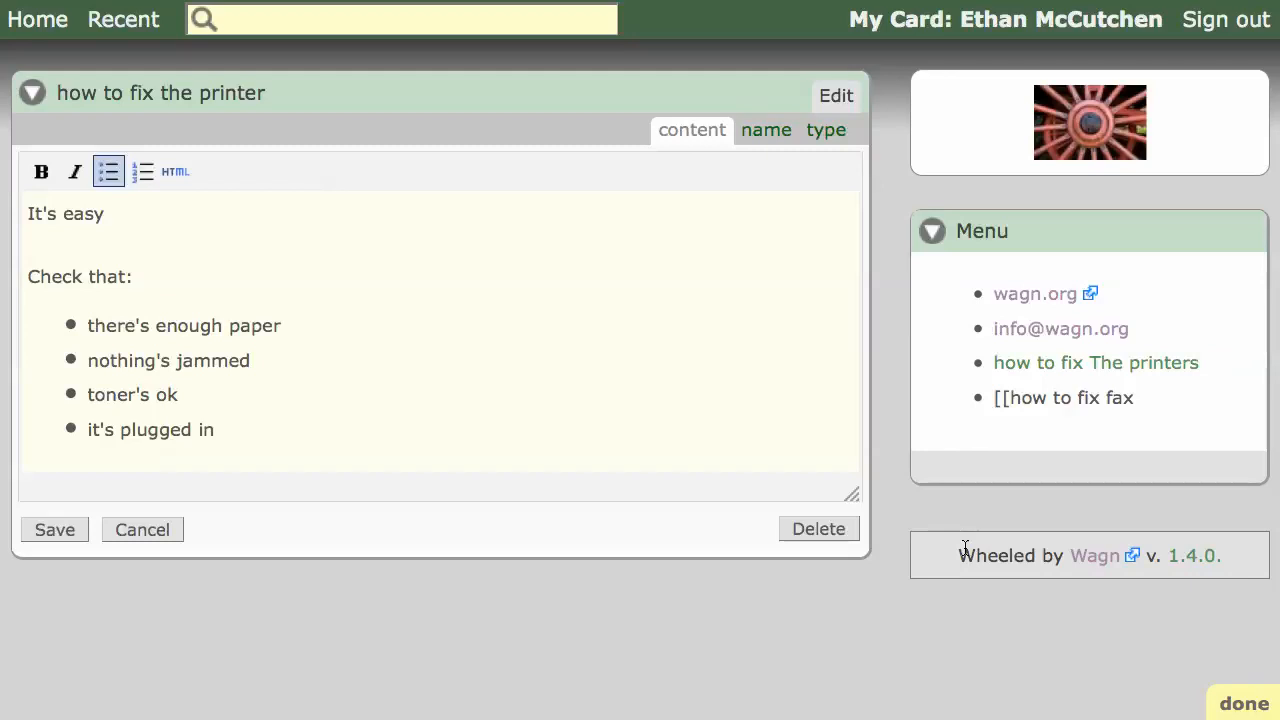
mouse_move(1100, 402)
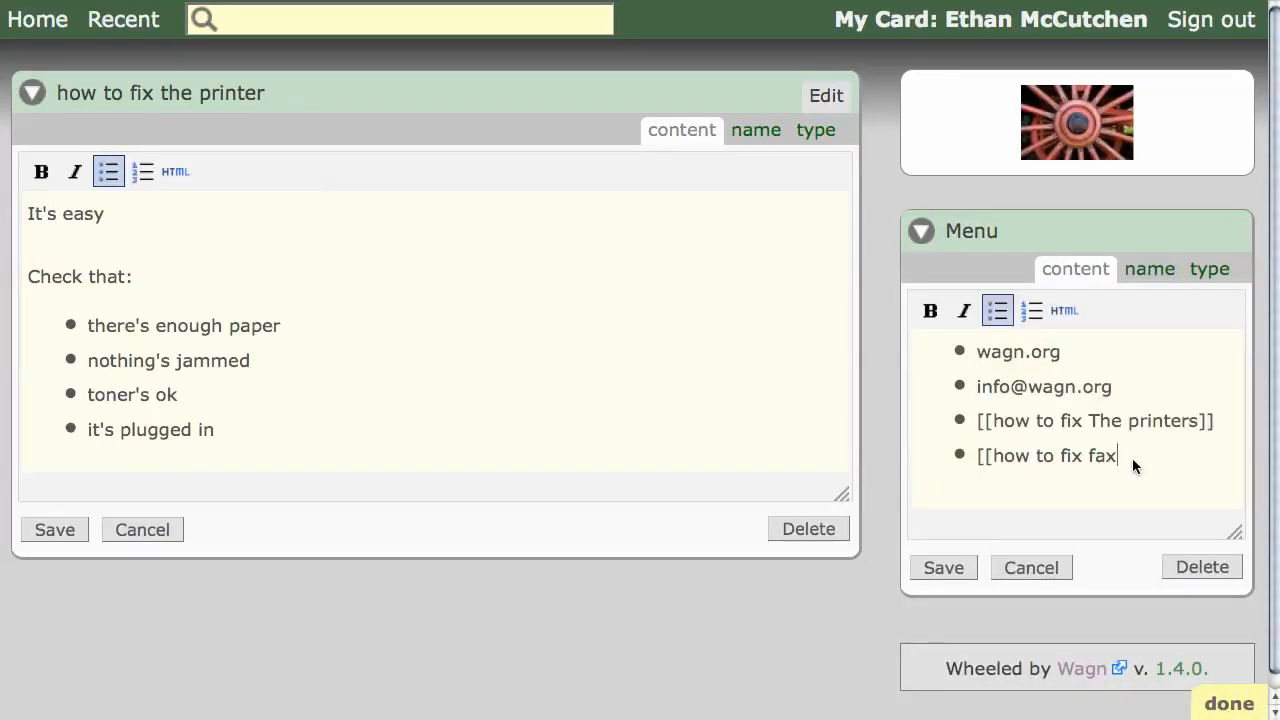
type("]]")
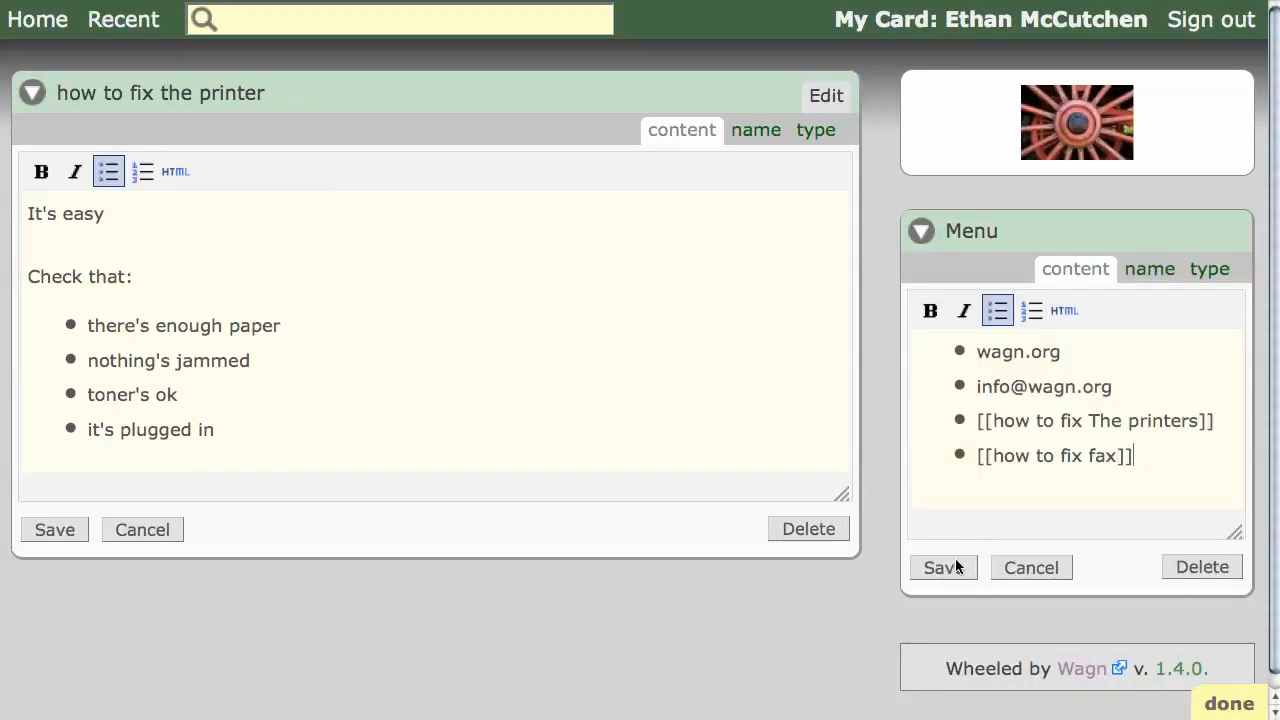
left_click(938, 567)
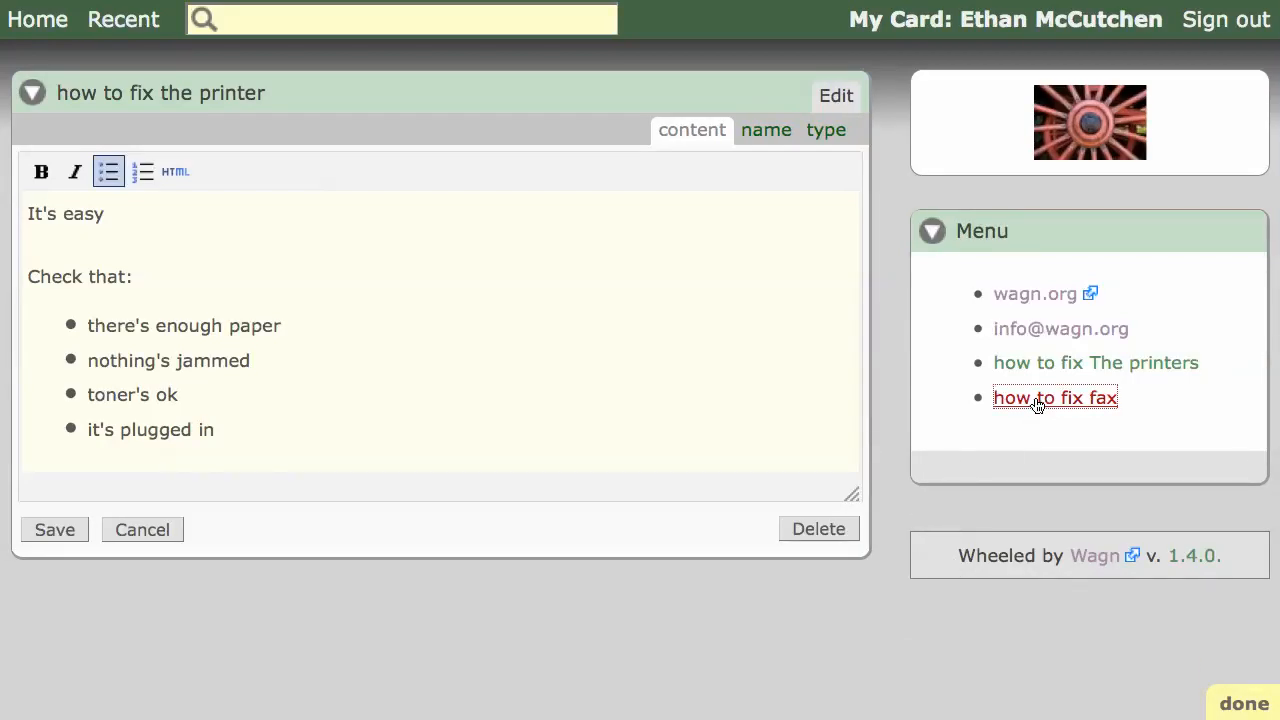
Create an empty 'how to fix fax' card from its red Menu link.
left_click(1055, 397)
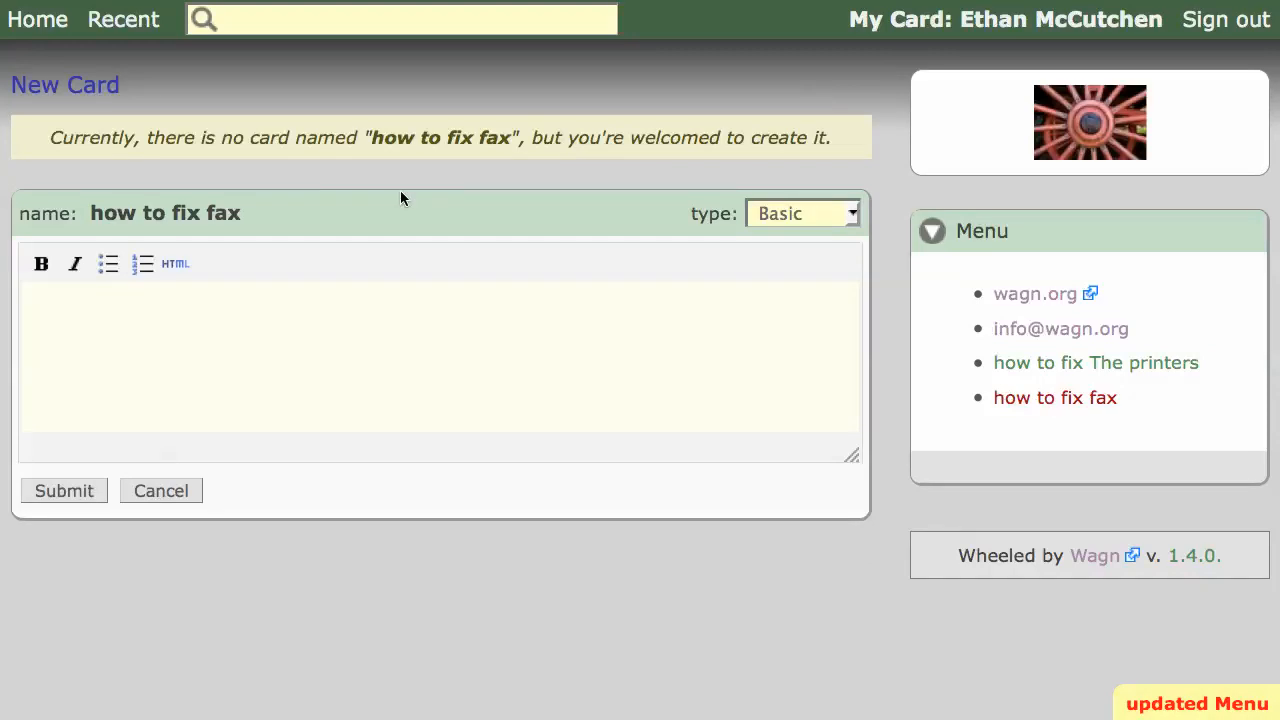
mouse_move(406, 311)
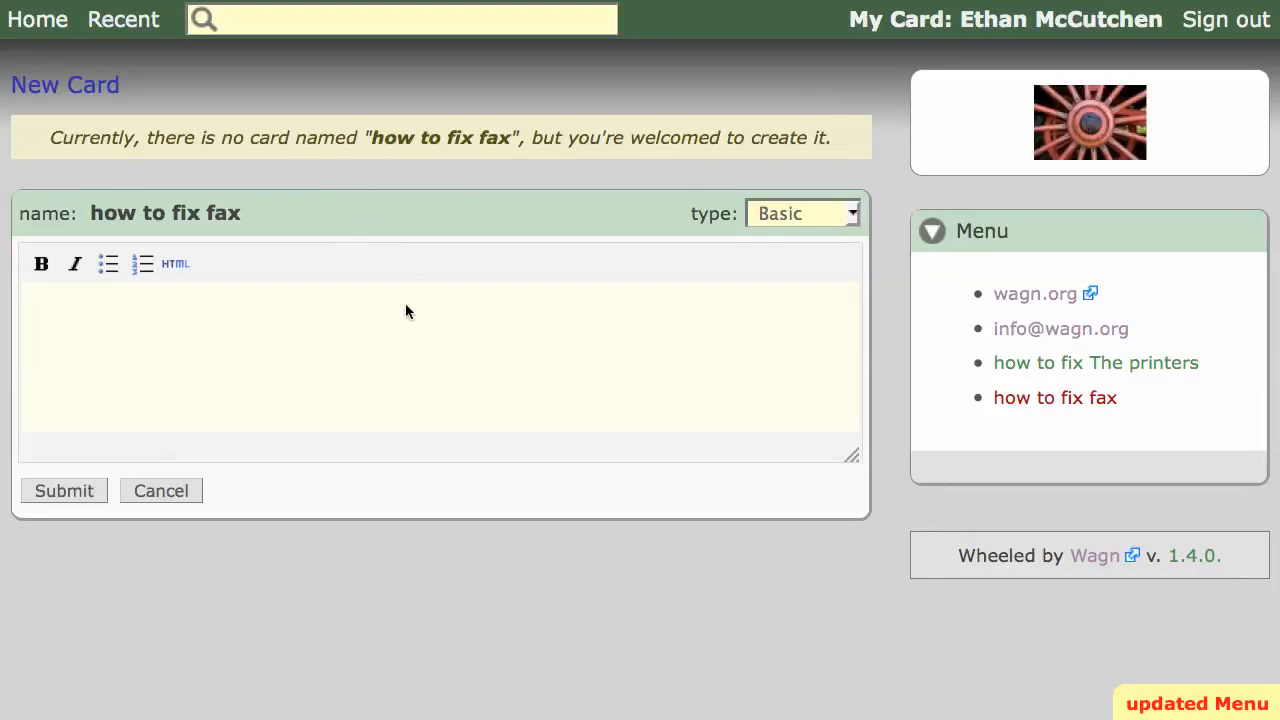
left_click(63, 490)
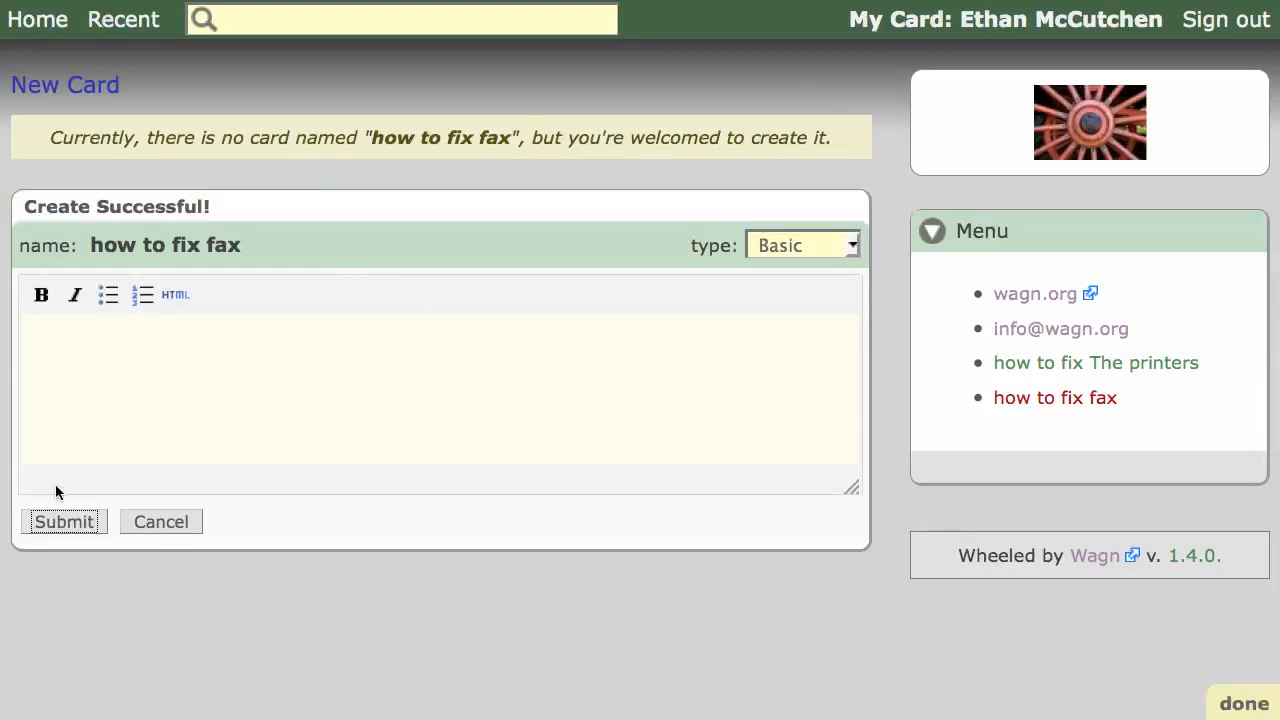
left_click(64, 521)
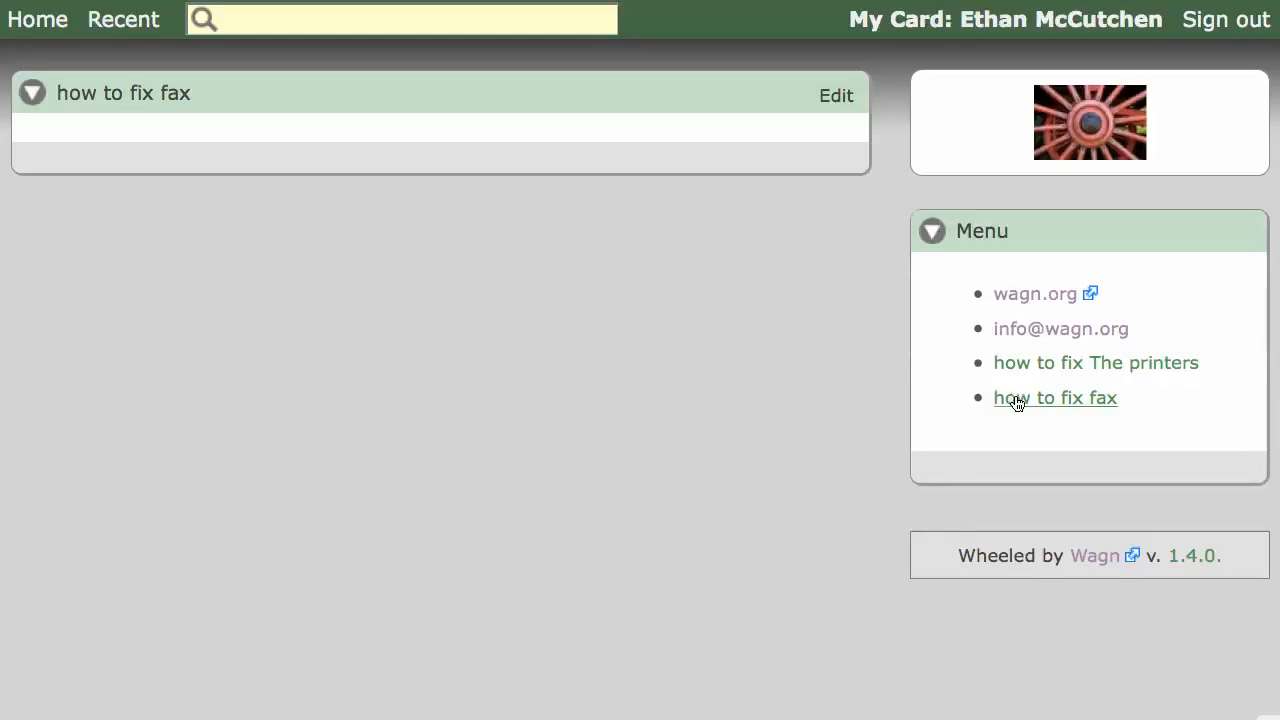
mouse_move(1017, 393)
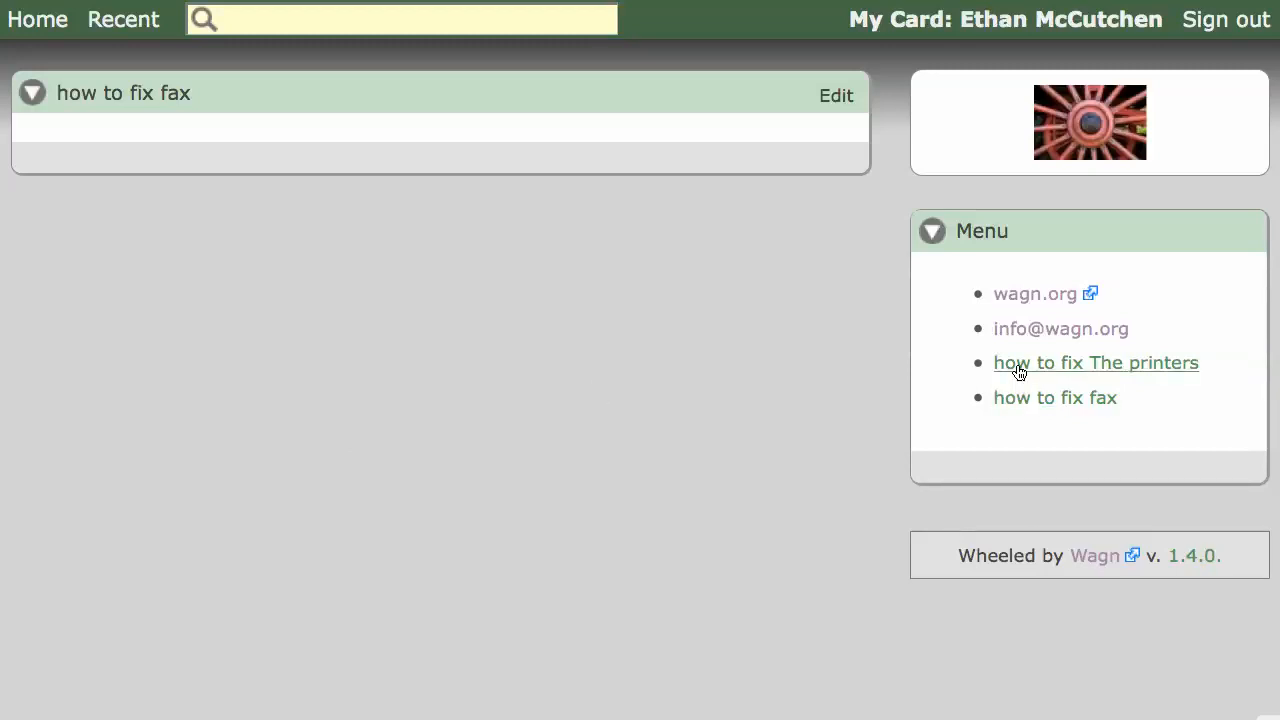
left_click(1095, 362)
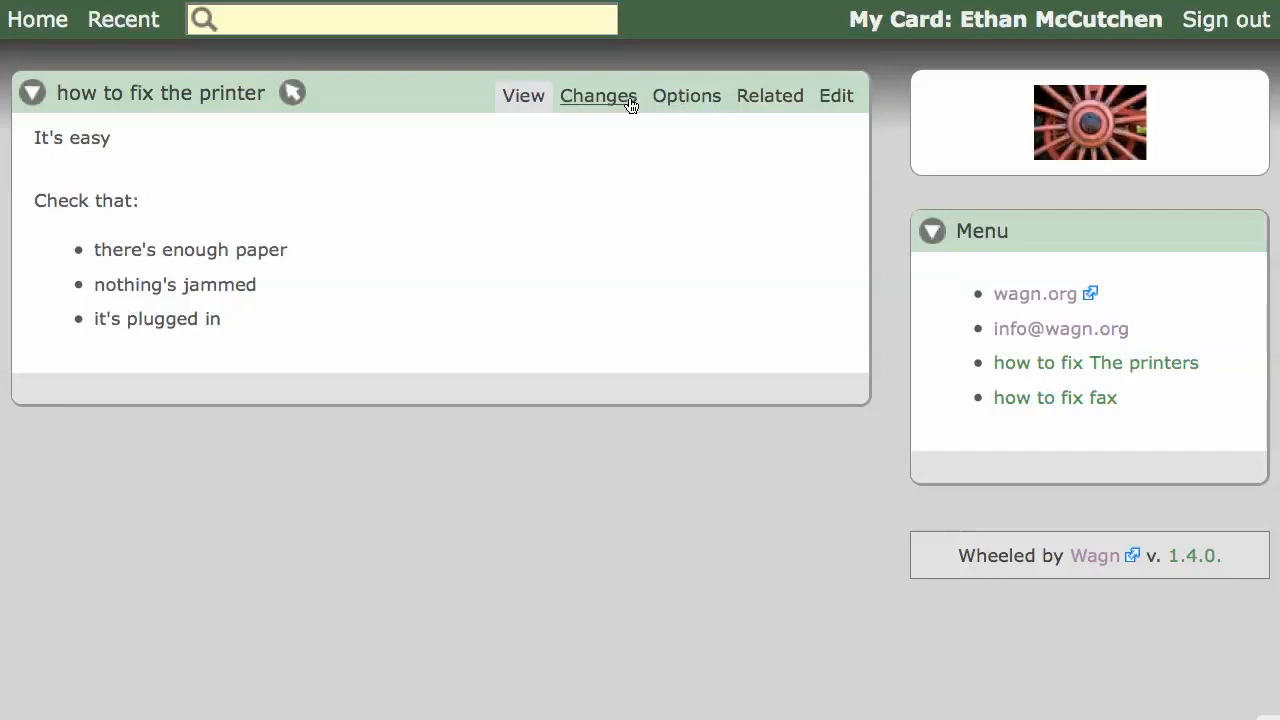
Make the printer card's autosaved draft with 'toner's ok' the current version.
left_click(598, 95)
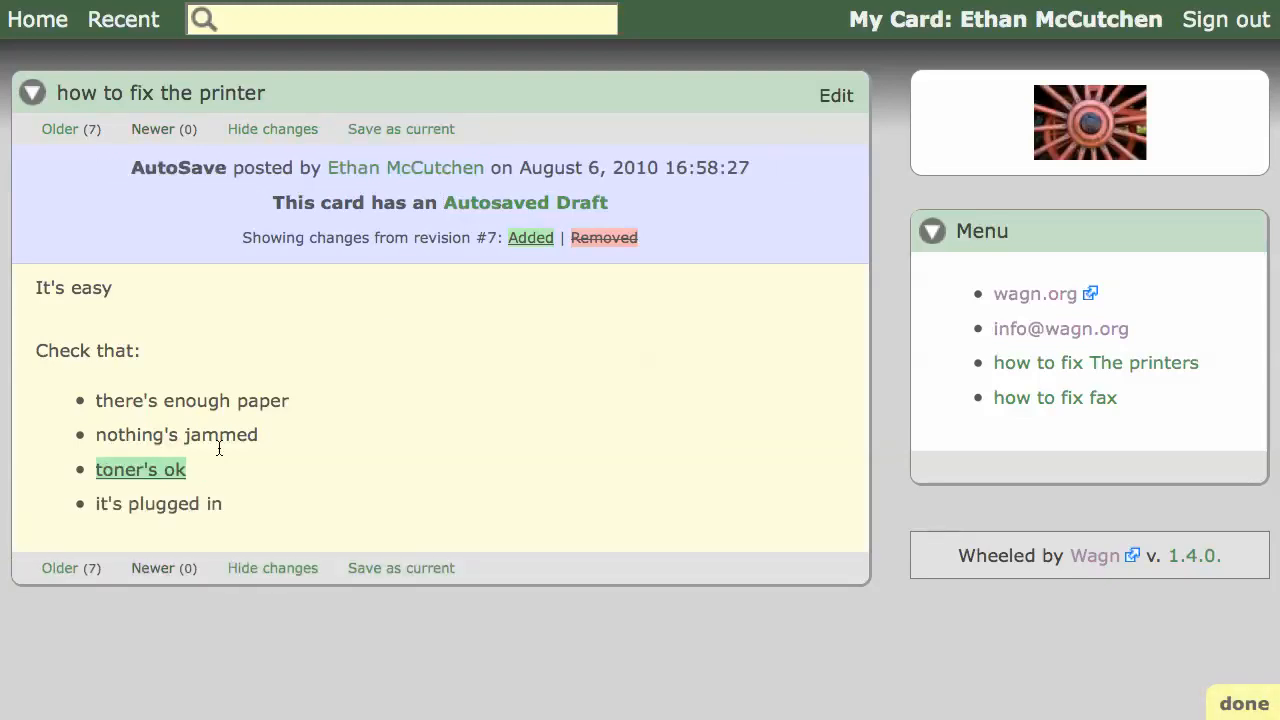
mouse_move(420, 358)
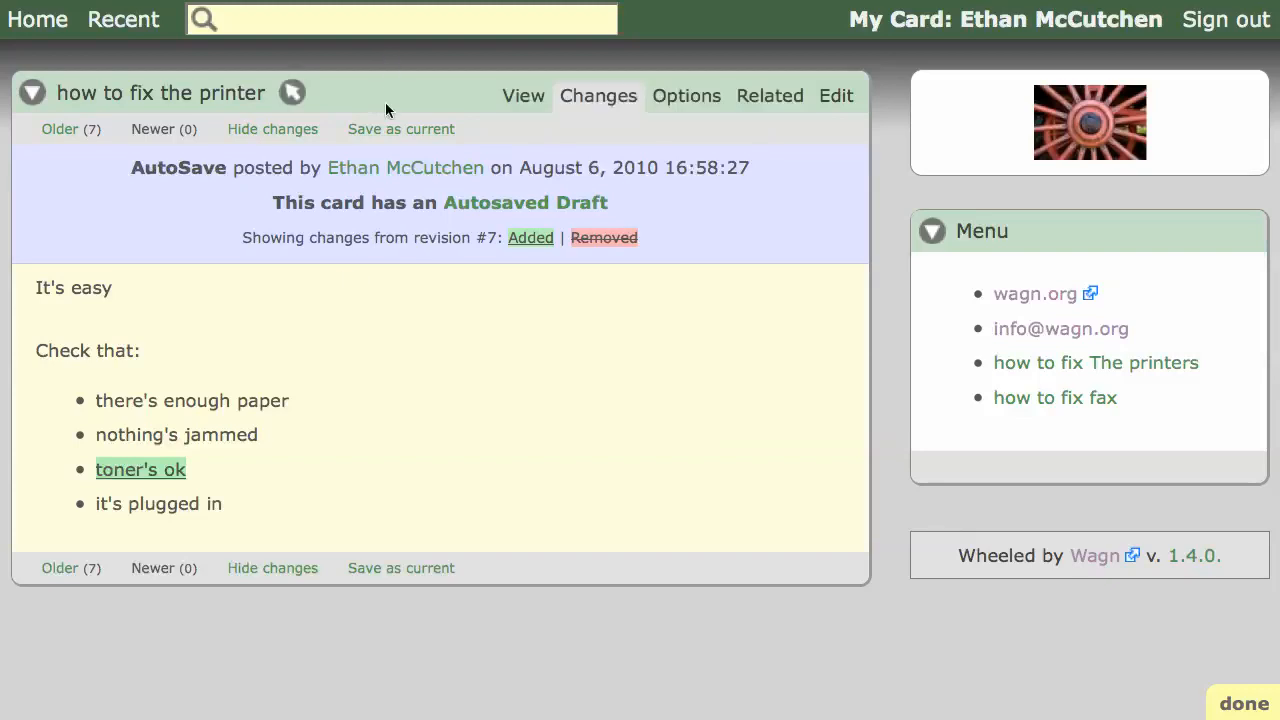
left_click(401, 128)
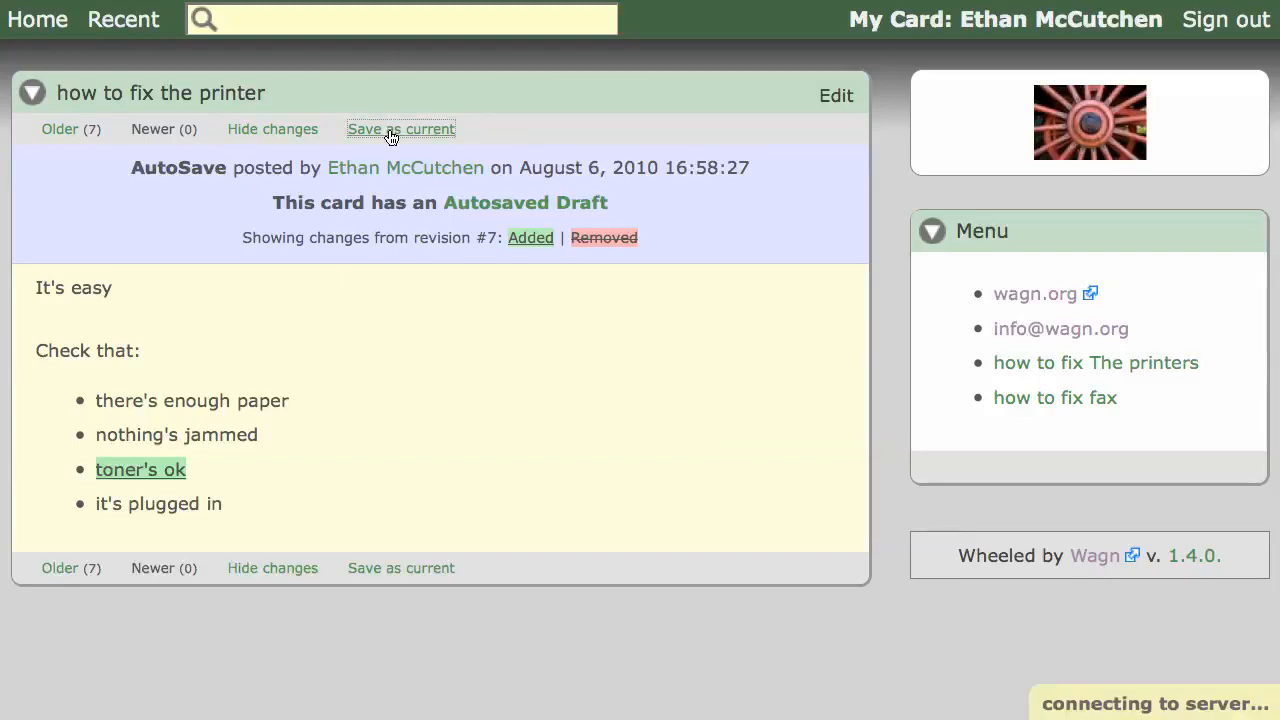
left_click(401, 129)
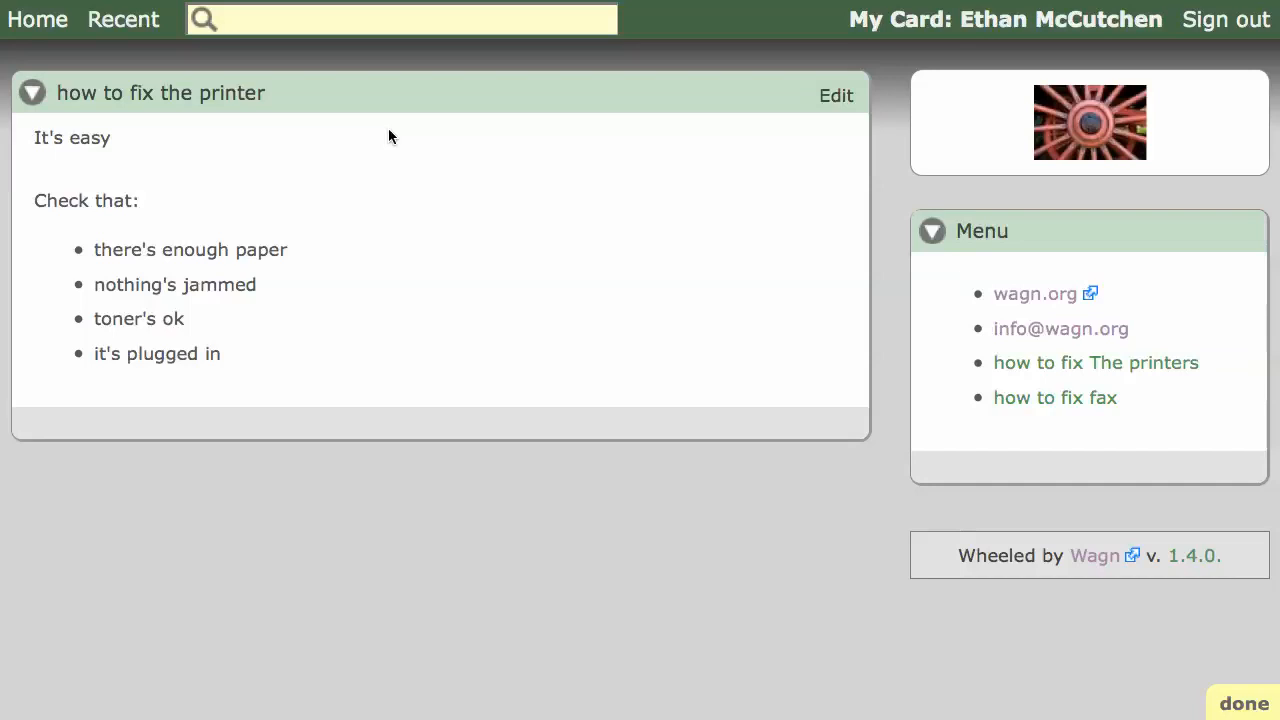
Rename 'how to fix the printer' to 'how to fix printer', fixing references to it.
left_click(836, 95)
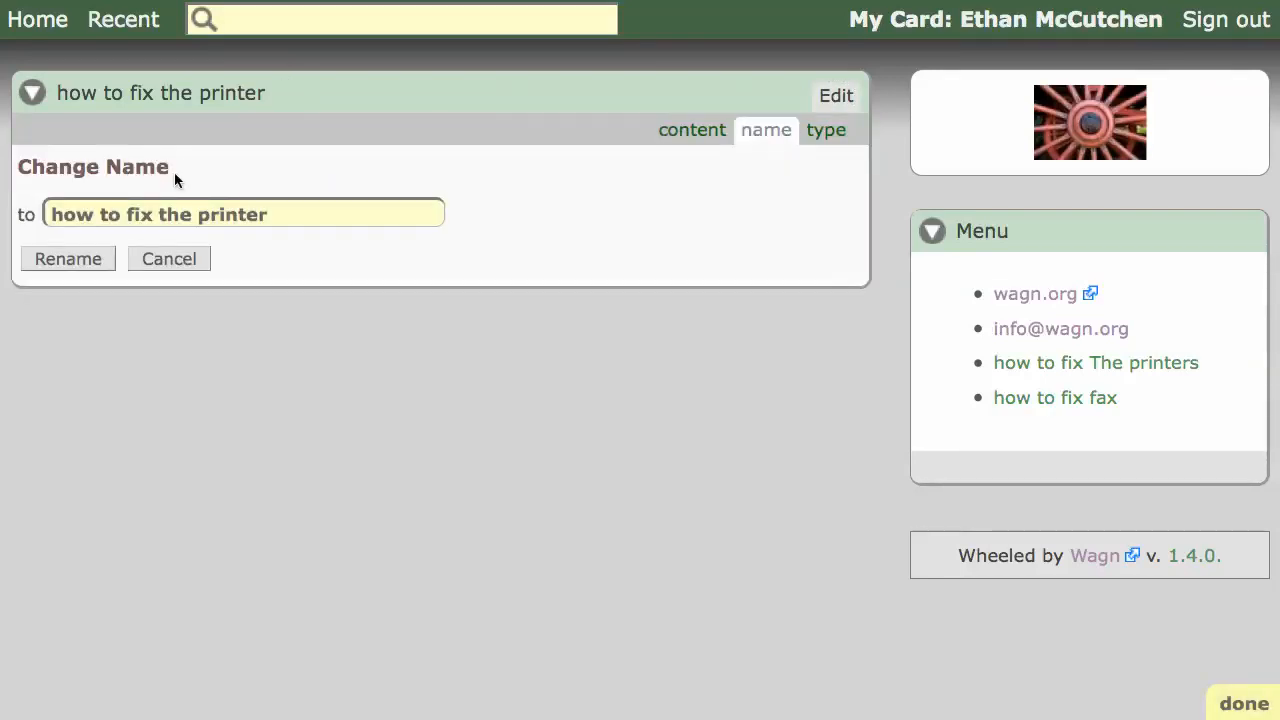
double_click(175, 214)
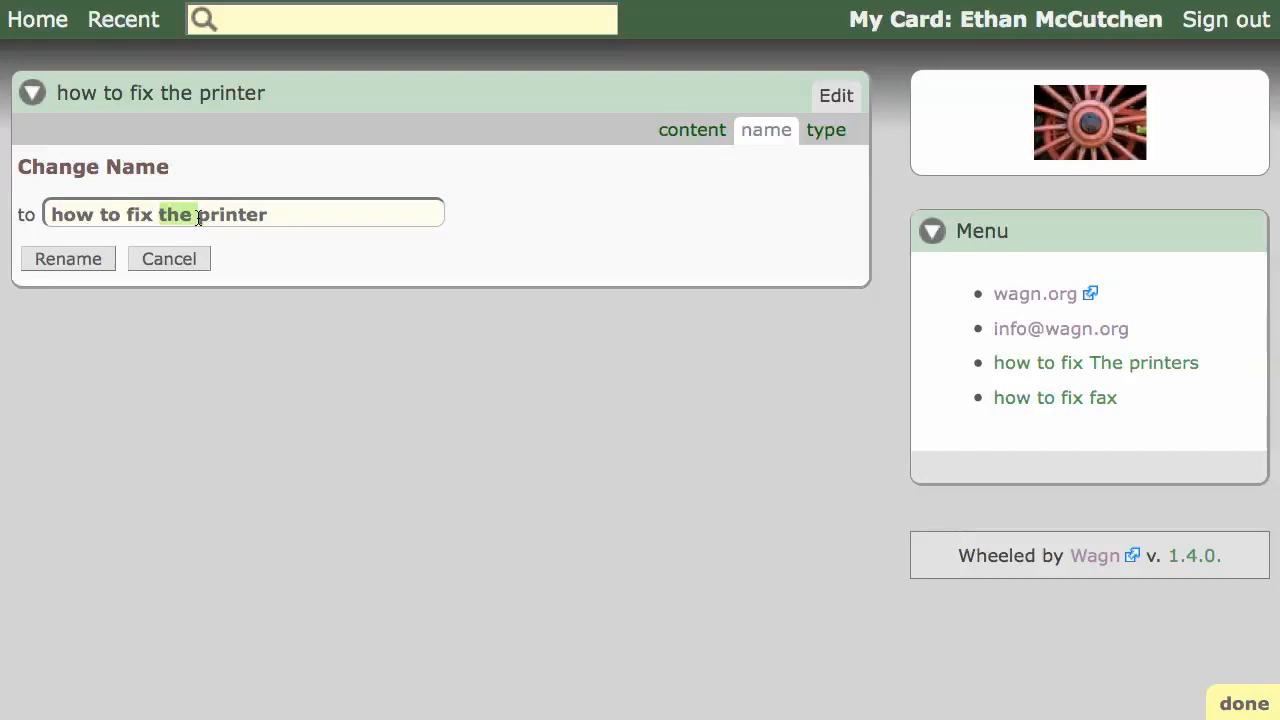
left_click(67, 258)
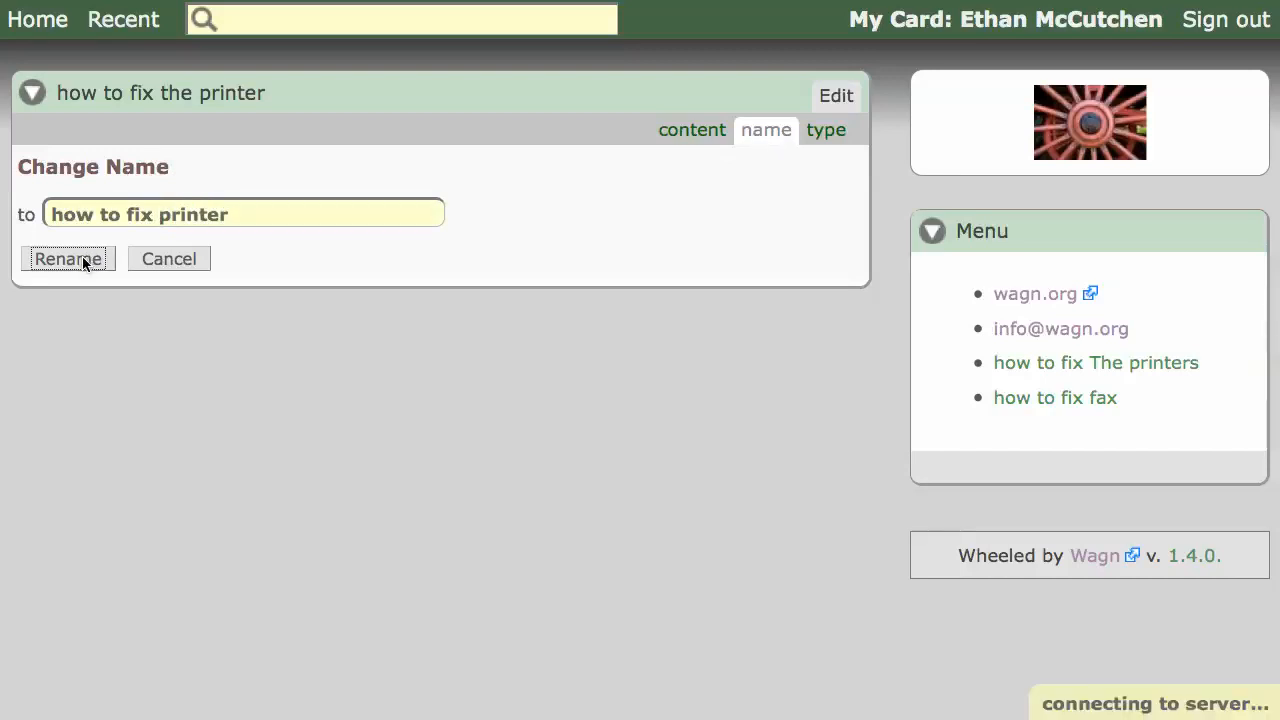
left_click(67, 258)
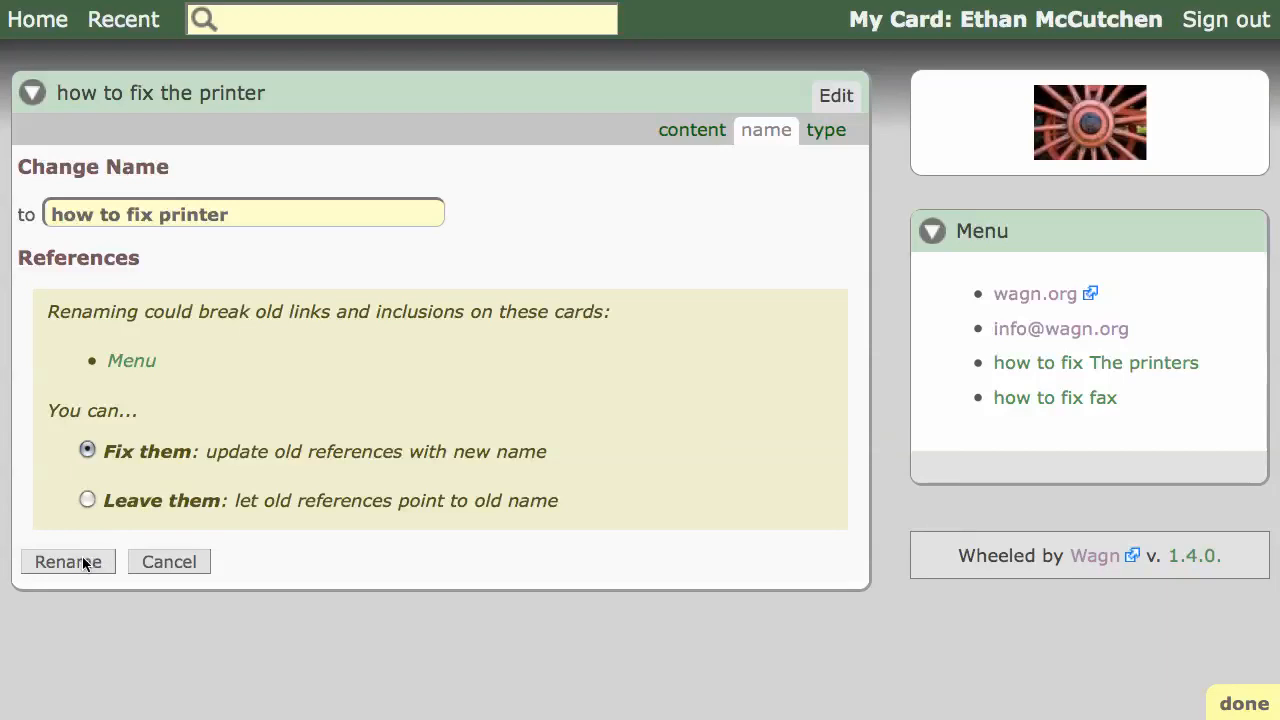
left_click(67, 561)
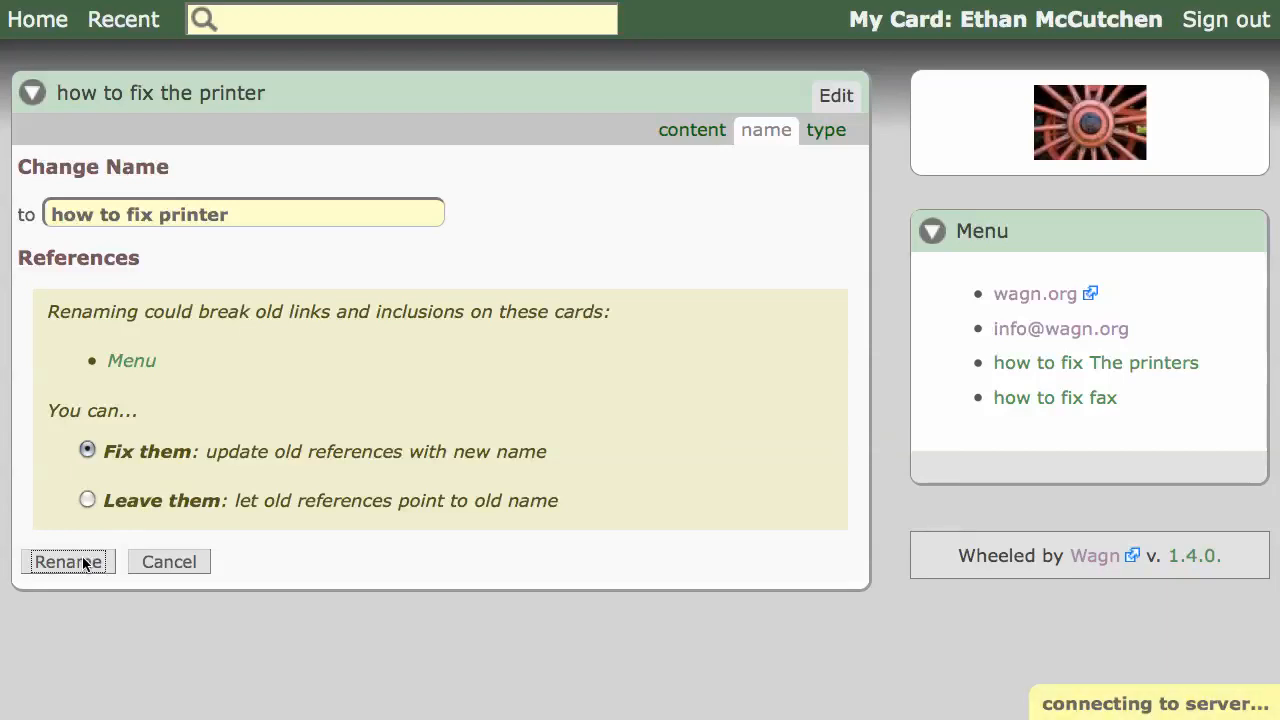
left_click(67, 561)
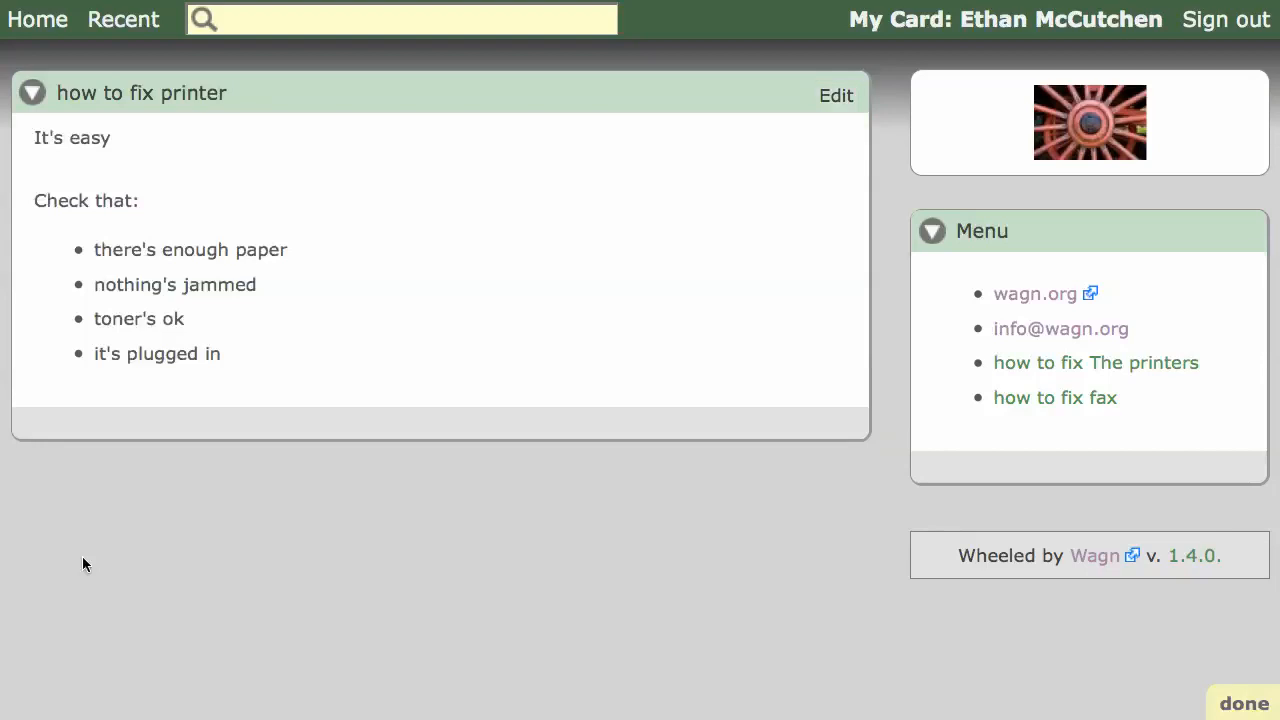
mouse_move(220, 210)
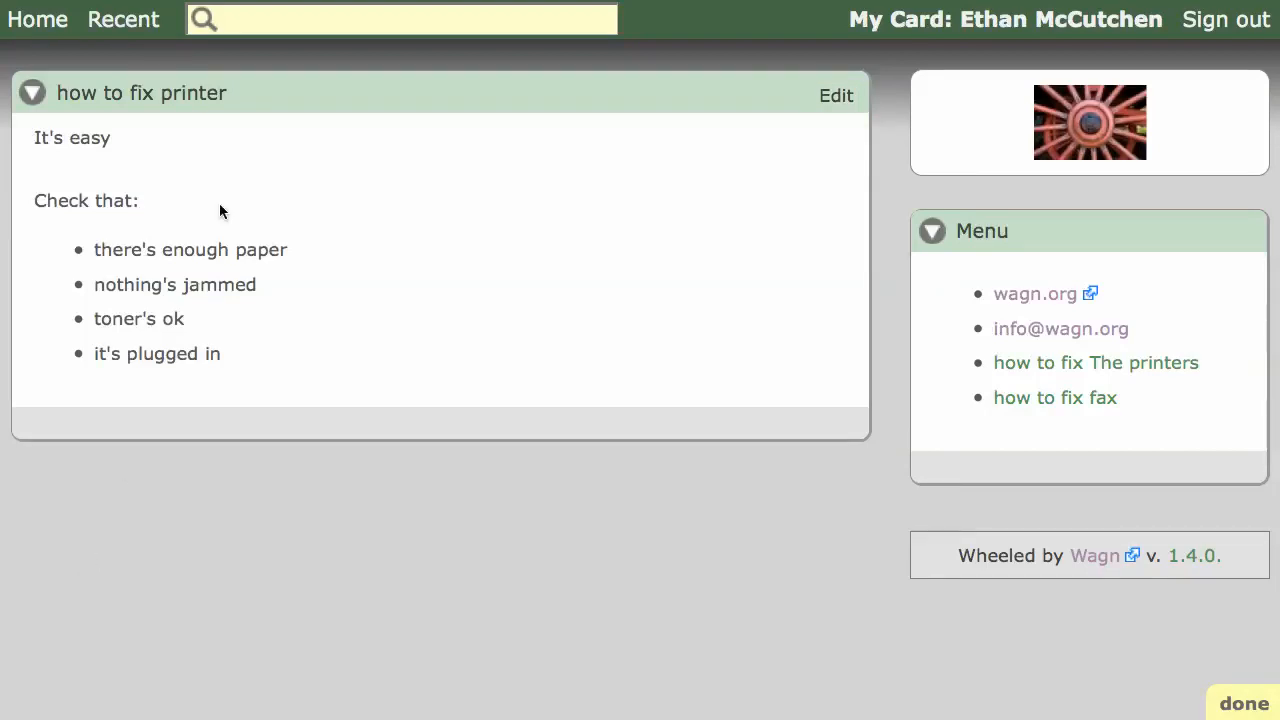